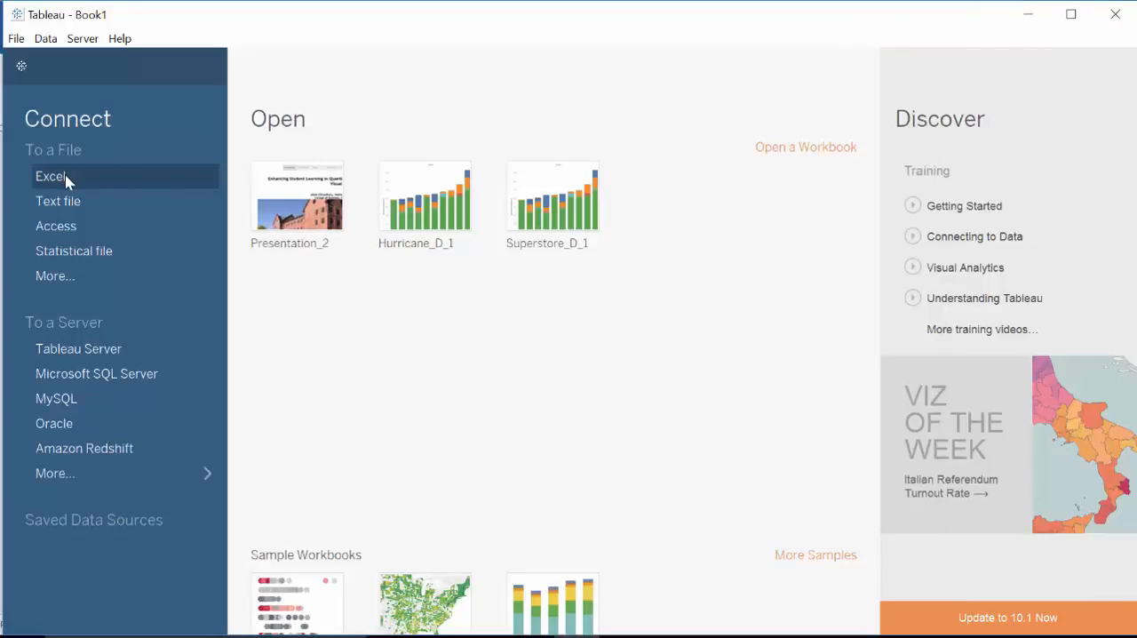
Step: Connect to Sample - Superstore Subset Excel, use its Orders sheet, and go to Sheet 1
{"action": "left_click", "coordinate": [50, 176]}
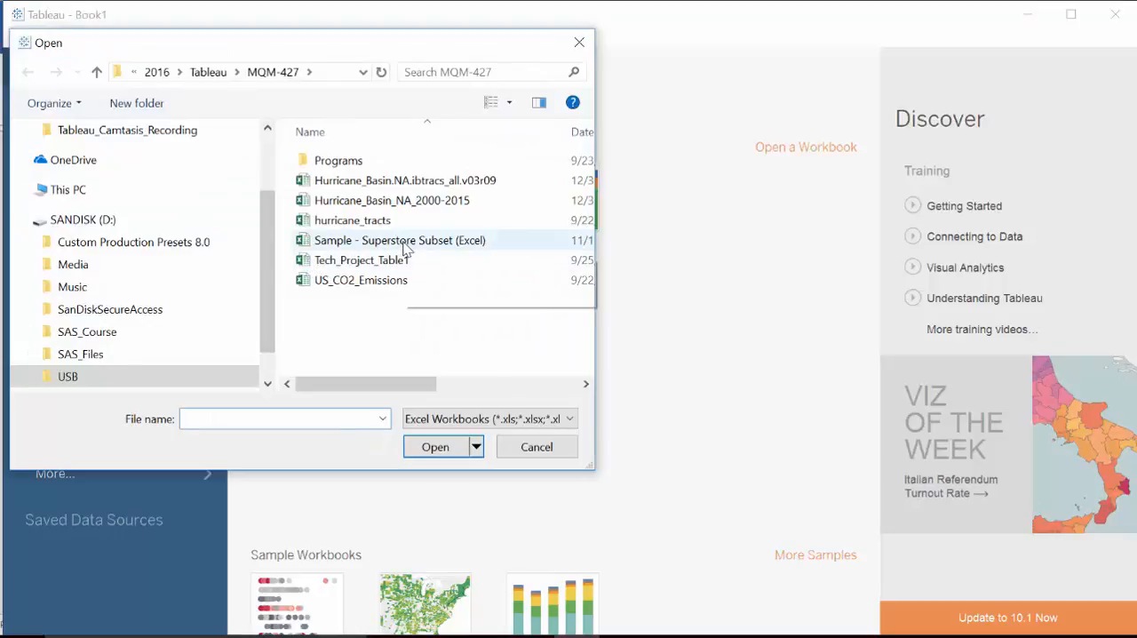
{"action": "left_click", "coordinate": [536, 446]}
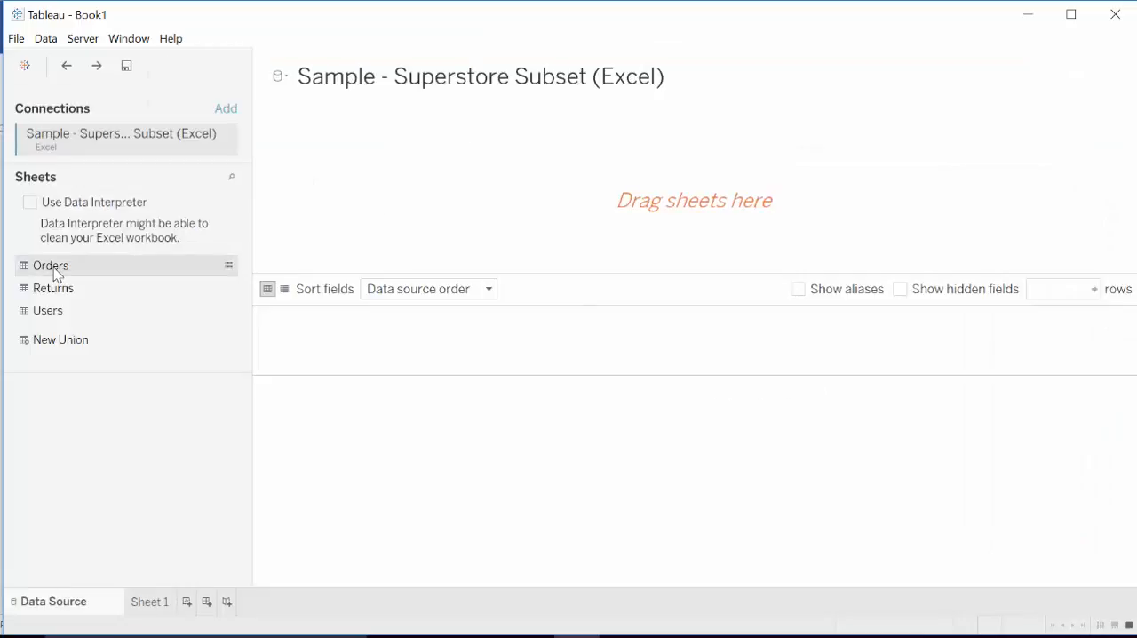
{"action": "left_click_drag", "start_coordinate": [50, 265], "coordinate": [528, 203]}
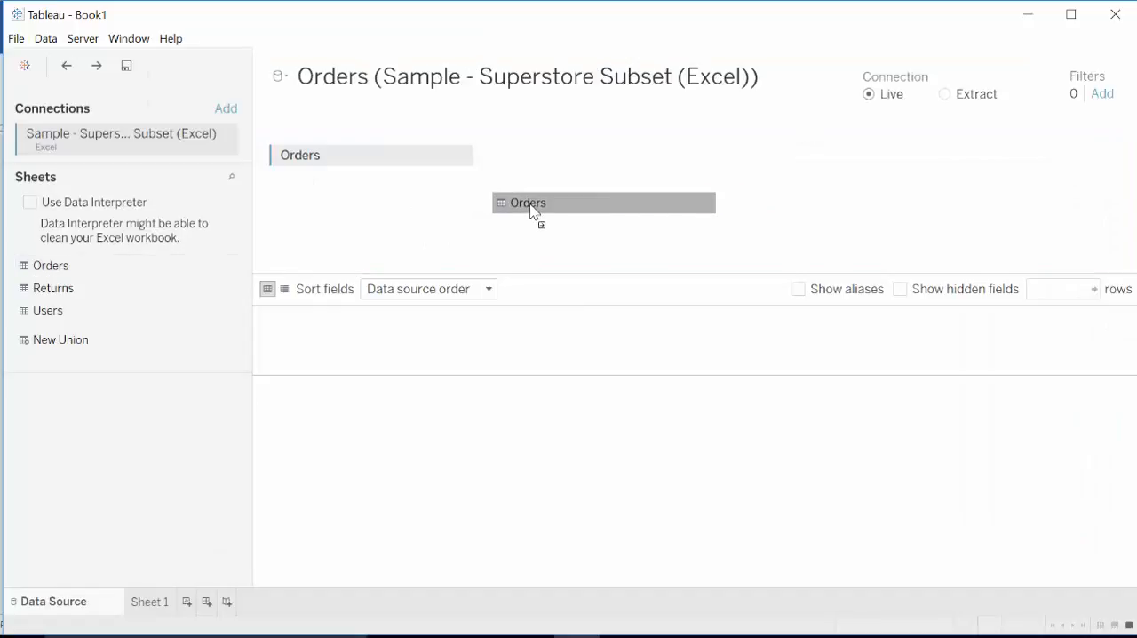
{"action": "left_click", "coordinate": [149, 601]}
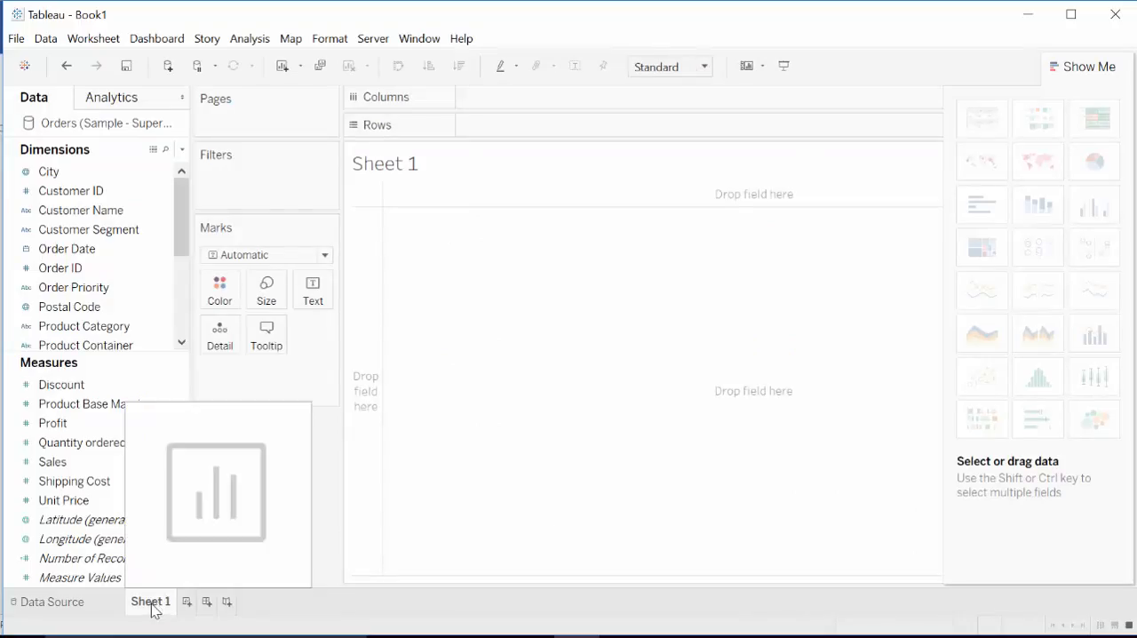
Step: Place Order Date on Columns as a continuous monthly timeline from 2010 to 2013
{"action": "left_click", "coordinate": [67, 249]}
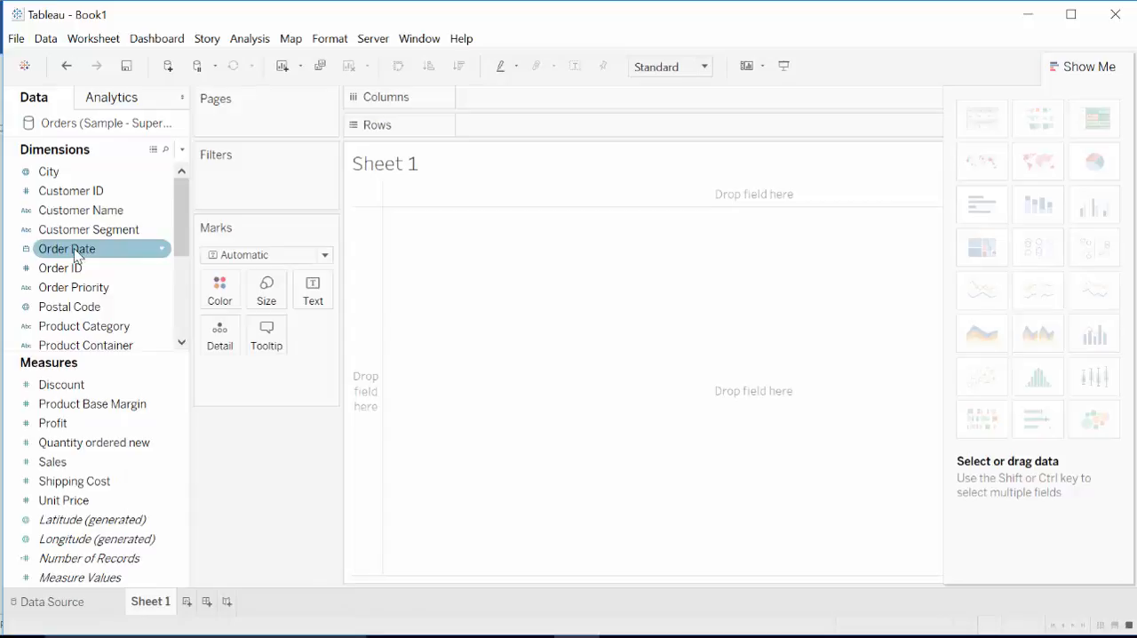
{"action": "left_click", "coordinate": [67, 248]}
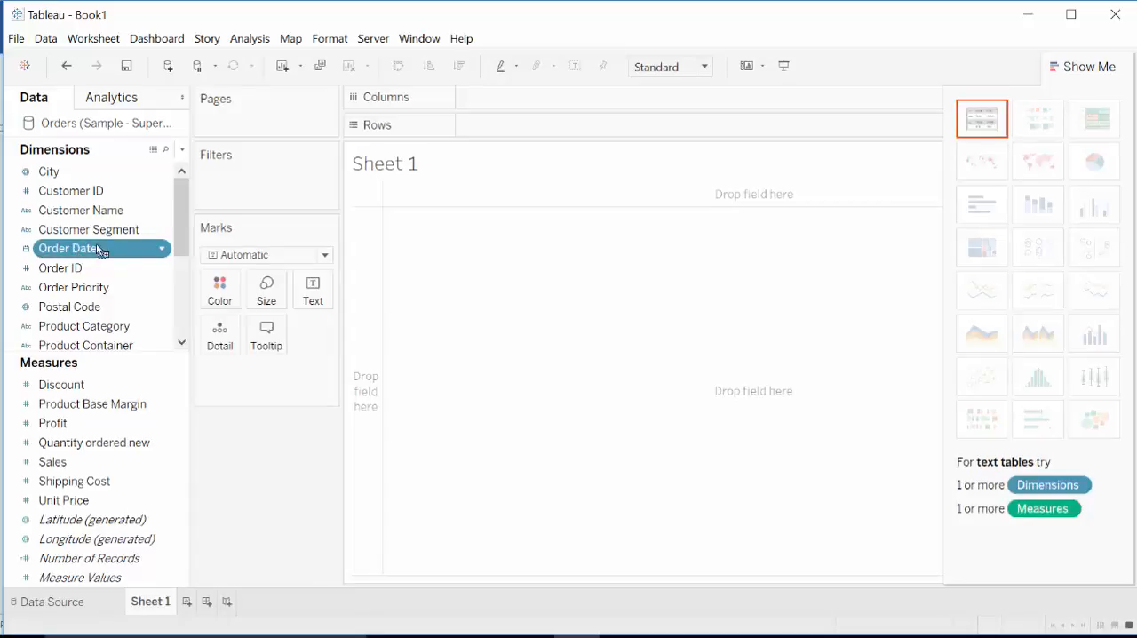
{"action": "left_click_drag", "start_coordinate": [71, 248], "coordinate": [508, 95]}
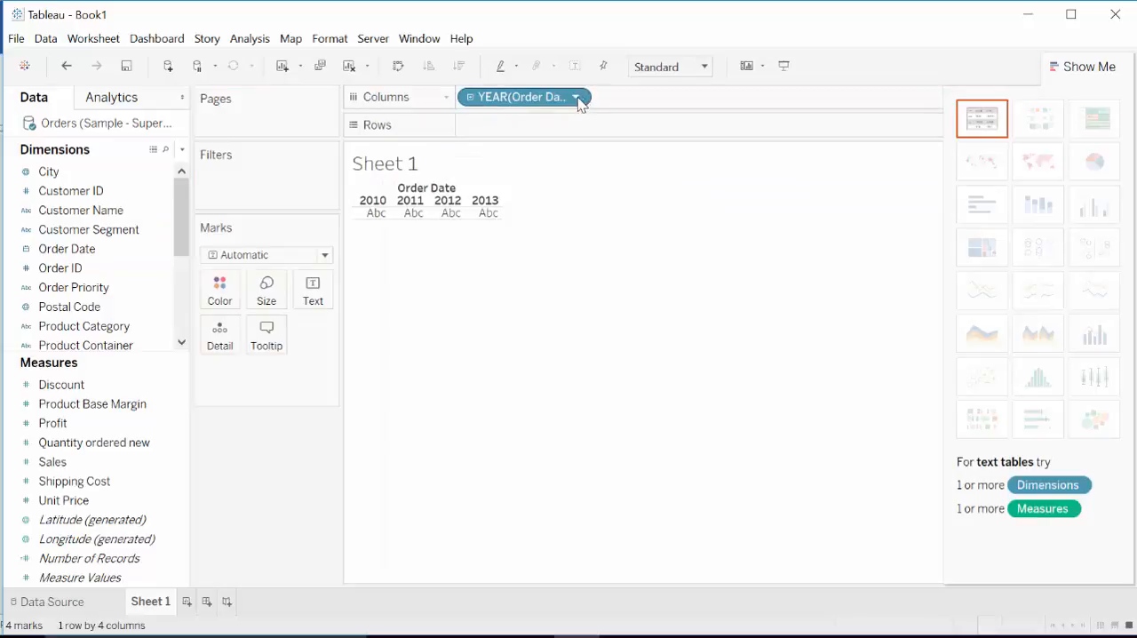
{"action": "left_click", "coordinate": [576, 97]}
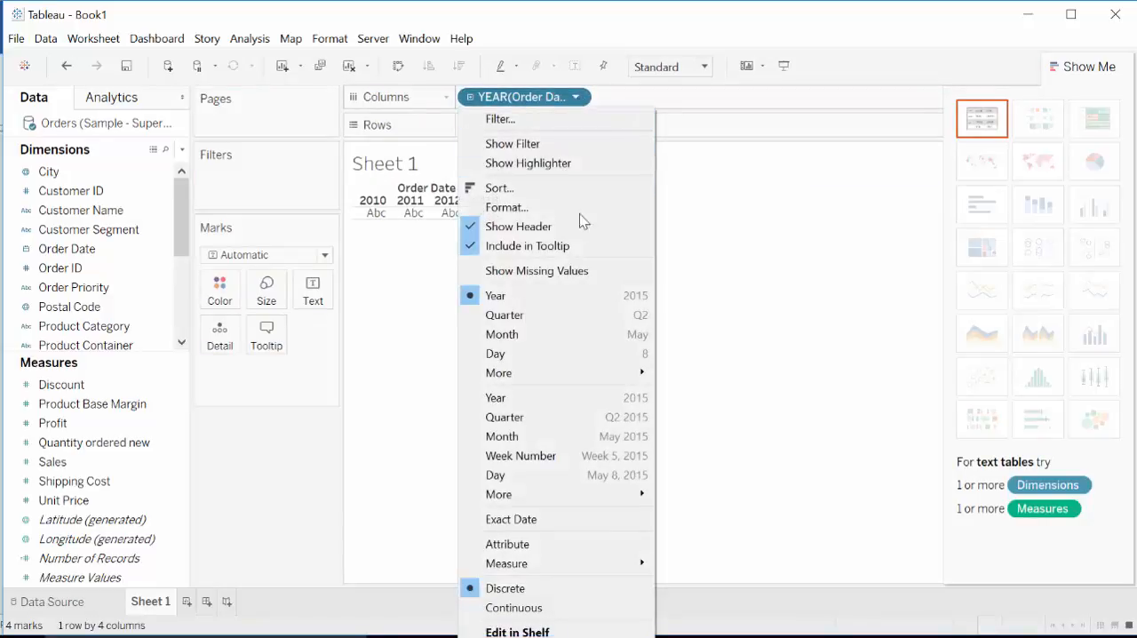
{"action": "mouse_move", "coordinate": [532, 436]}
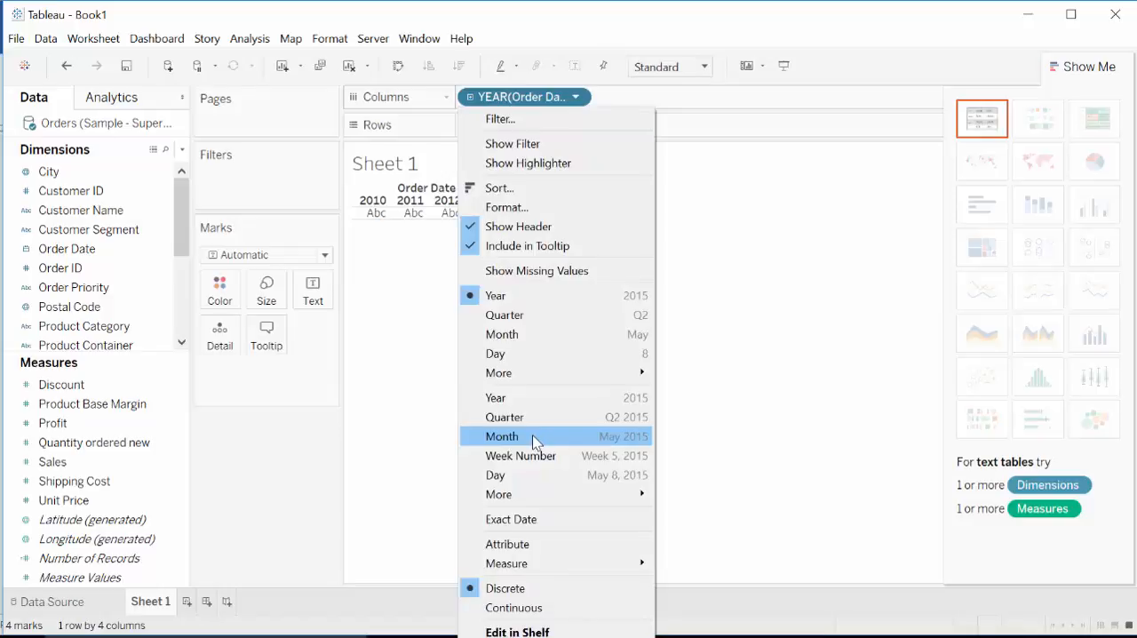
{"action": "left_click", "coordinate": [502, 436]}
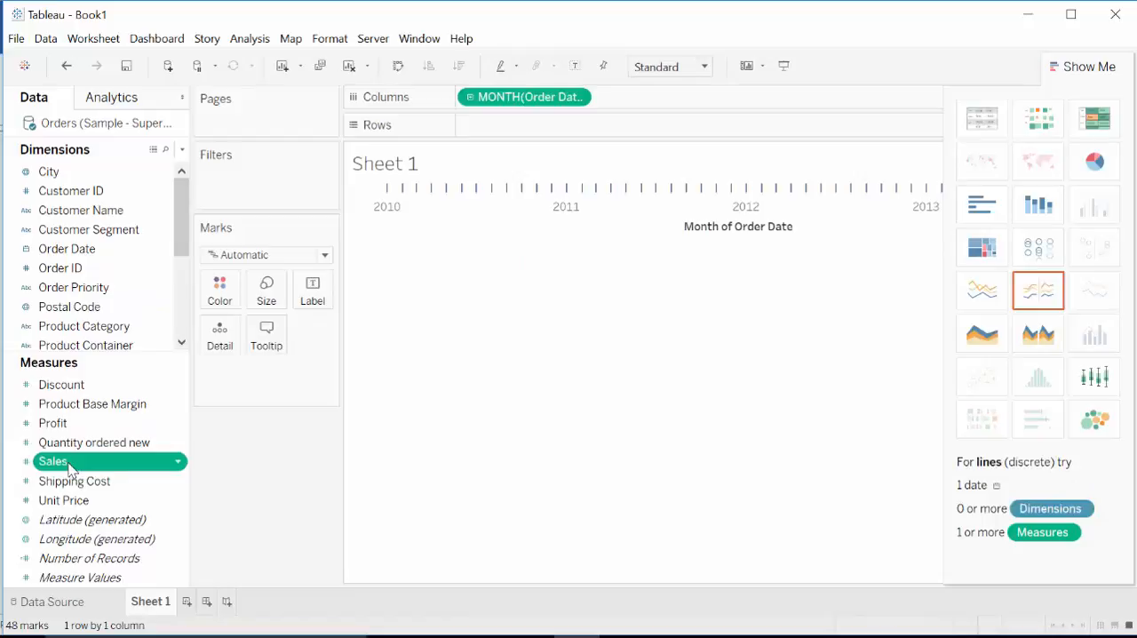
Step: Plot Sales on Rows and add Profit to the same axis as Measure Values
{"action": "left_click_drag", "start_coordinate": [52, 460], "coordinate": [497, 124]}
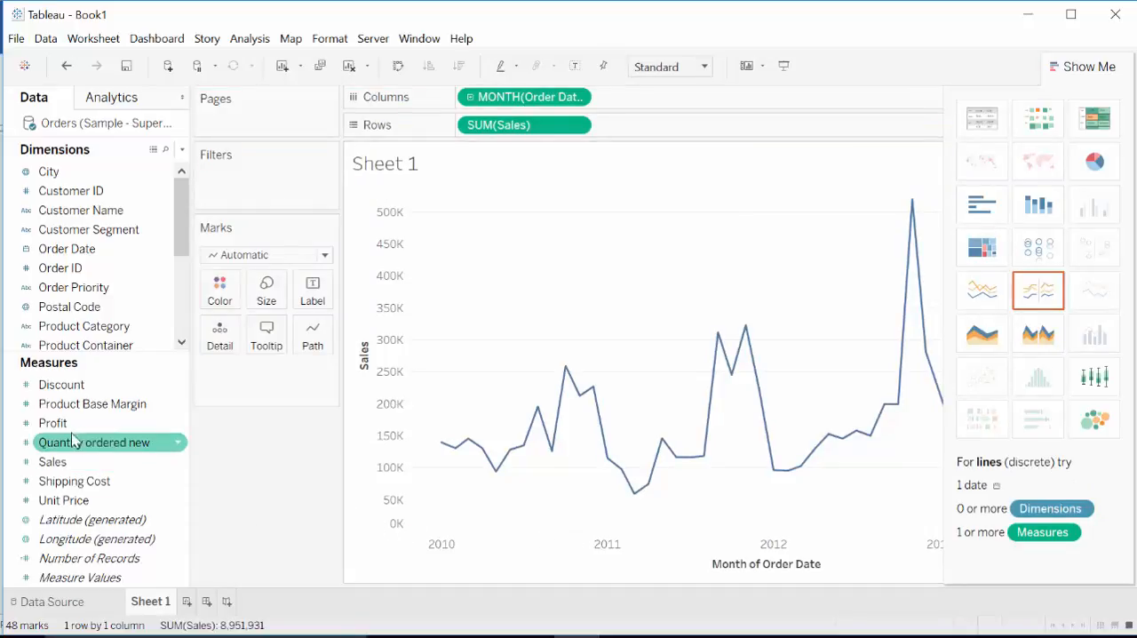
{"action": "left_click_drag", "start_coordinate": [52, 423], "coordinate": [340, 382]}
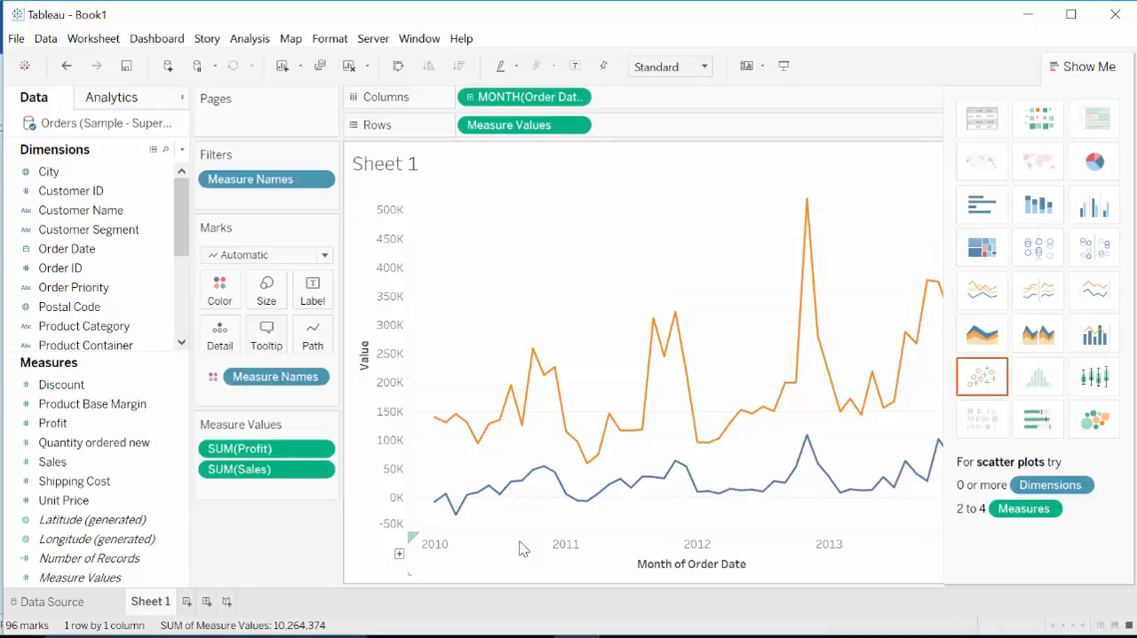
{"action": "mouse_move", "coordinate": [549, 546]}
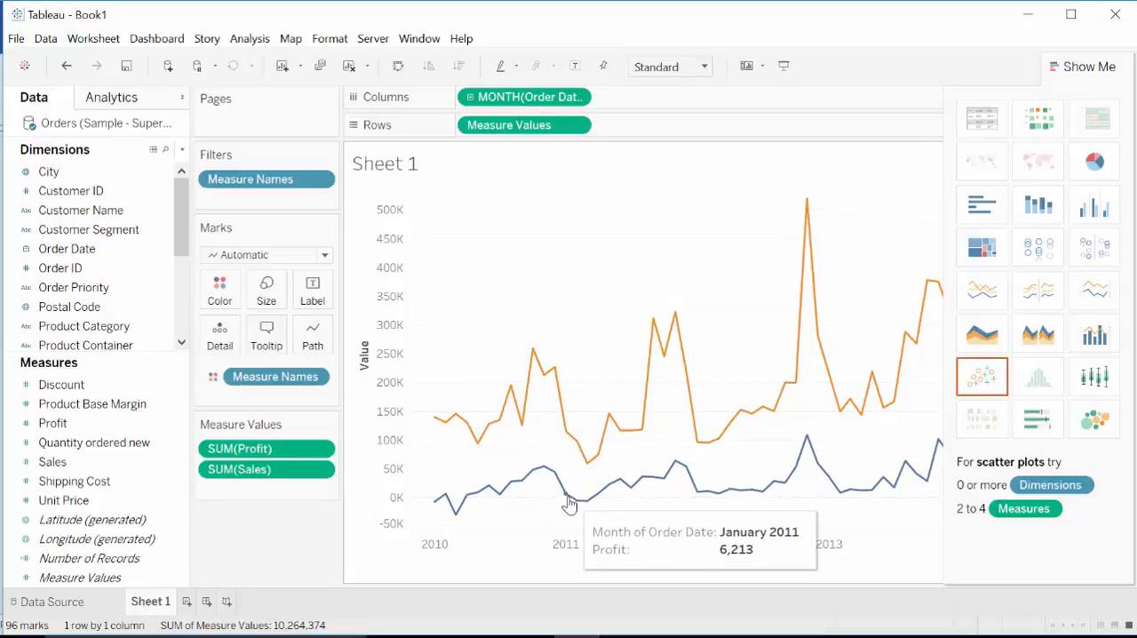
{"action": "mouse_move", "coordinate": [566, 497]}
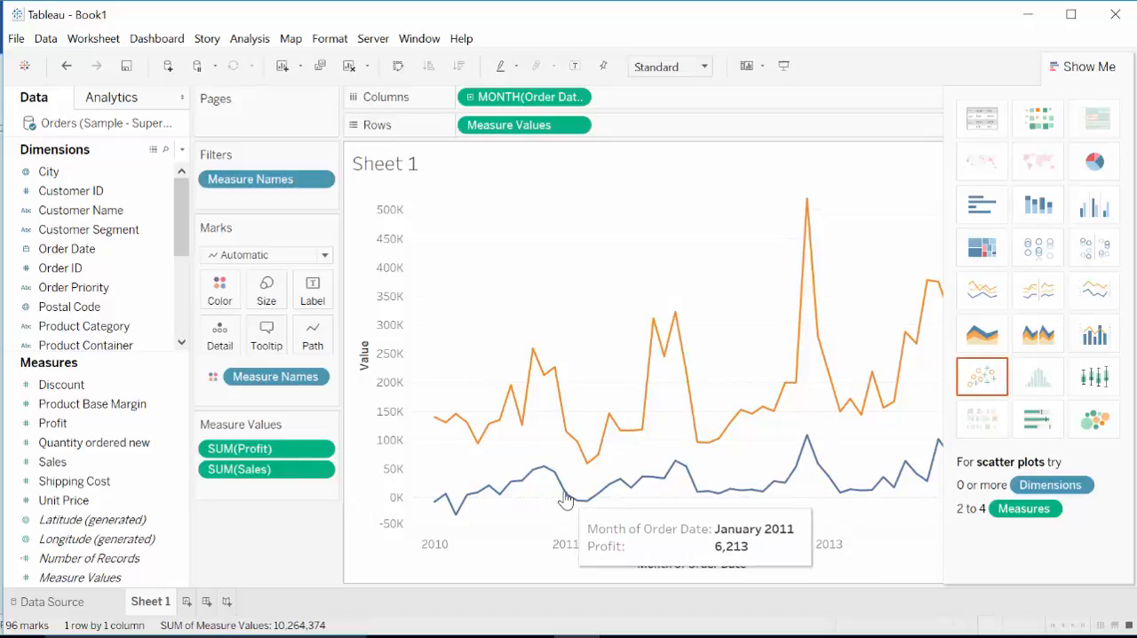
{"action": "mouse_move", "coordinate": [589, 461]}
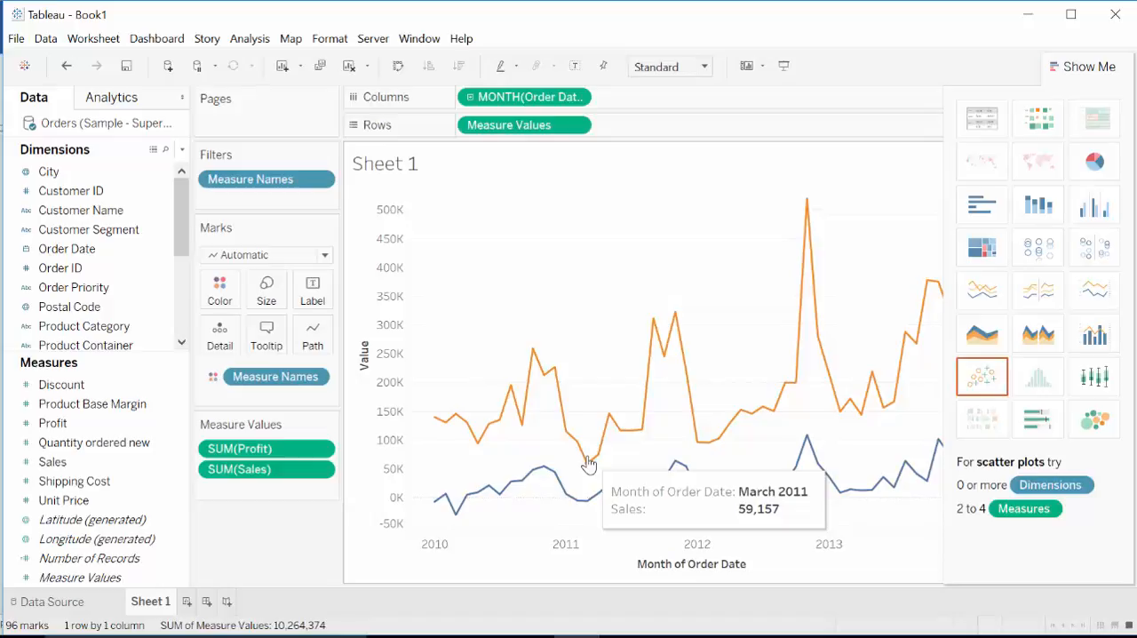
{"action": "mouse_move", "coordinate": [575, 469]}
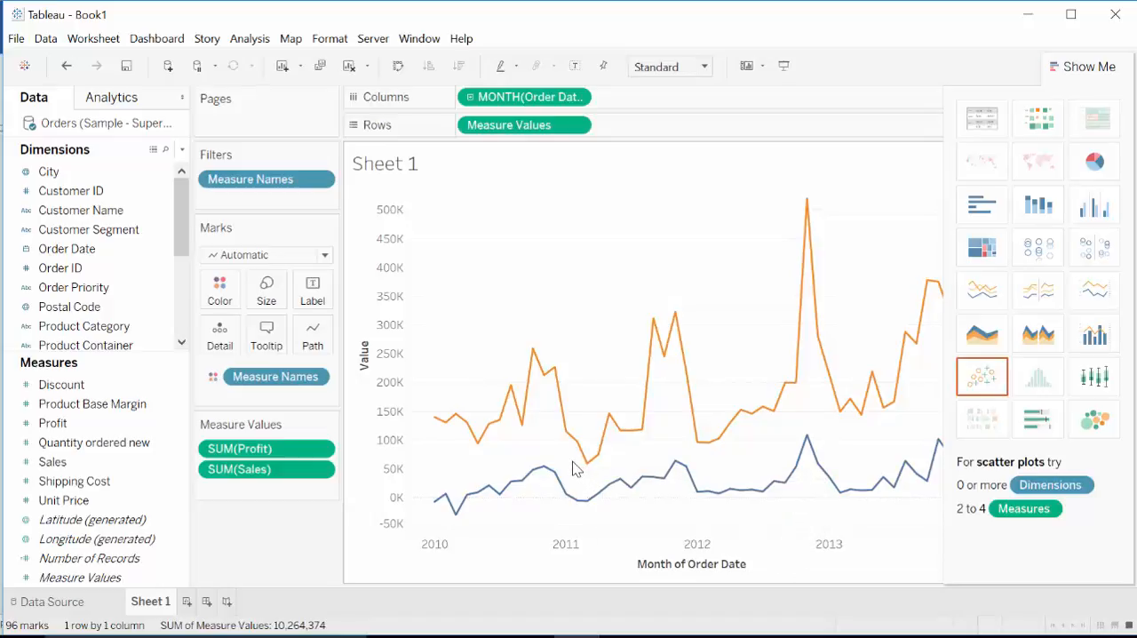
{"action": "mouse_move", "coordinate": [557, 460]}
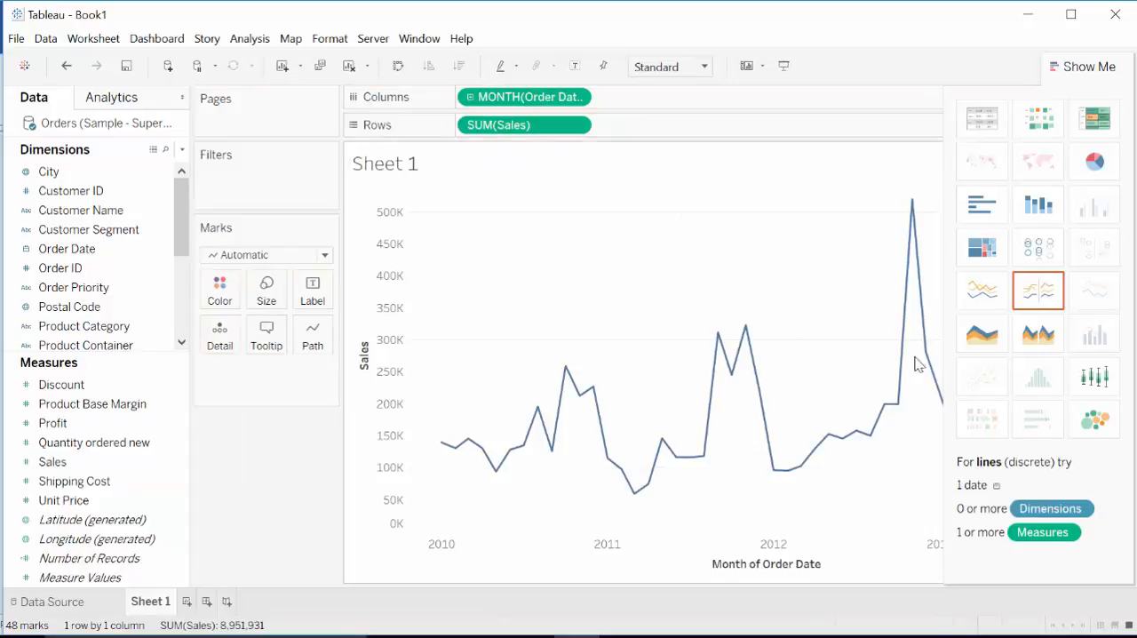
Step: Change the Marks type from Automatic to Area for the Sales and Profit chart
{"action": "left_click", "coordinate": [981, 333]}
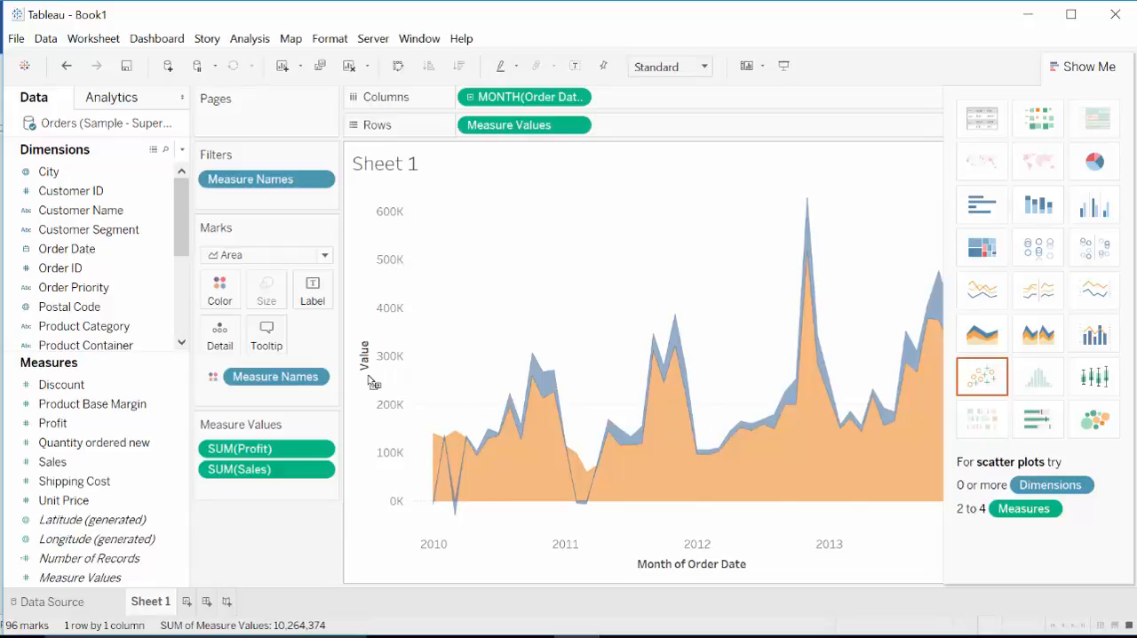
{"action": "mouse_move", "coordinate": [219, 288]}
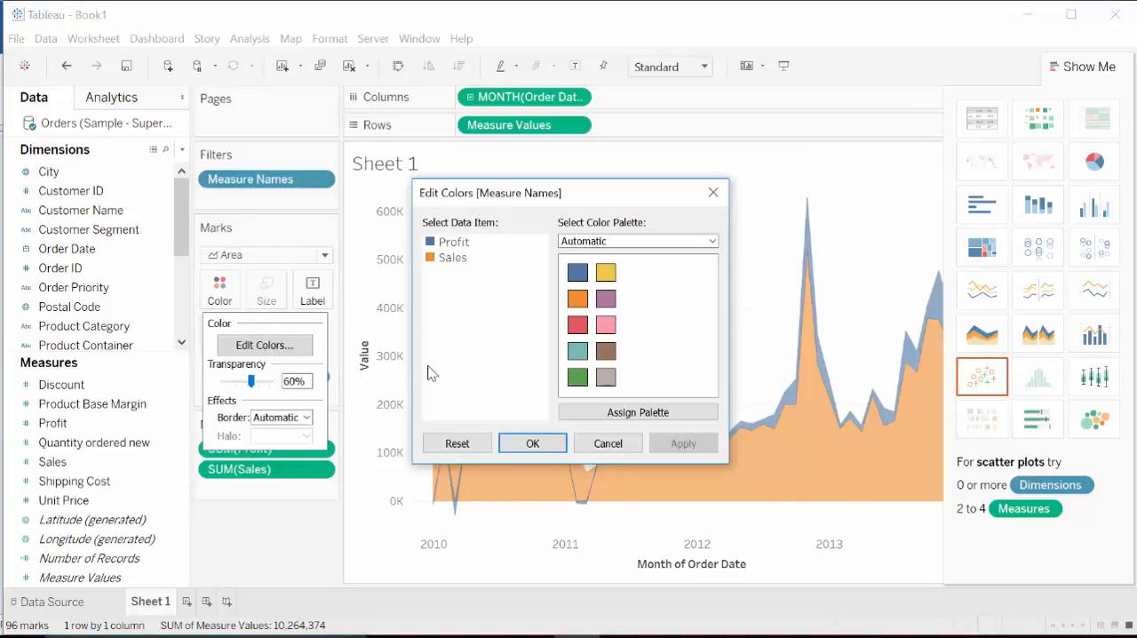
{"action": "mouse_move", "coordinate": [462, 339]}
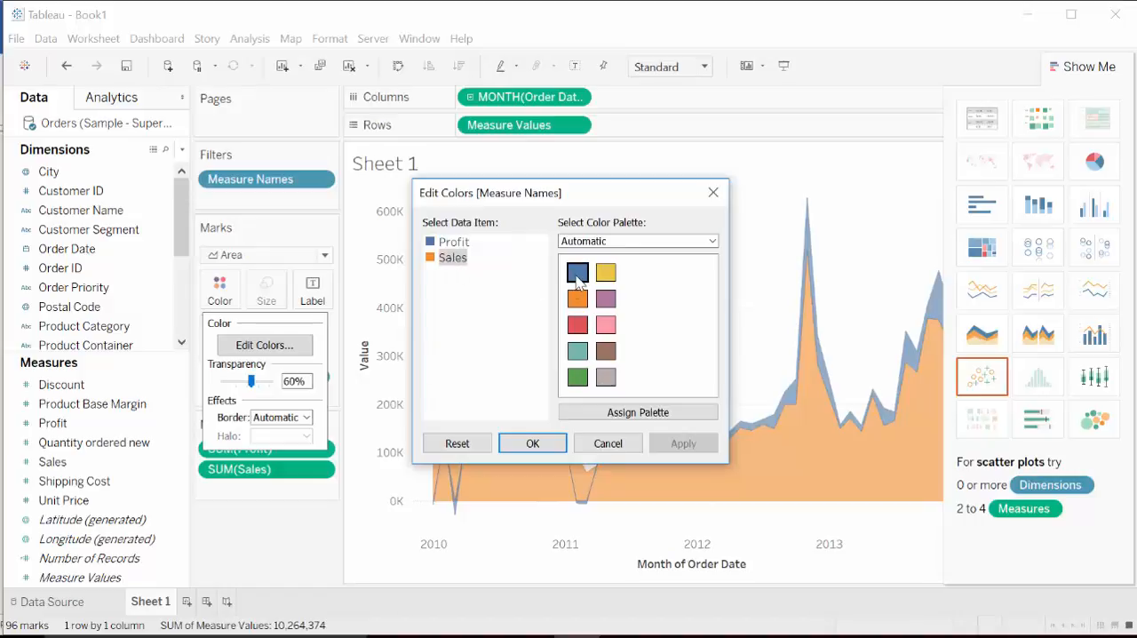
Step: Recolour the measures so Sales is blue and Profit is orange
{"action": "left_click", "coordinate": [682, 443]}
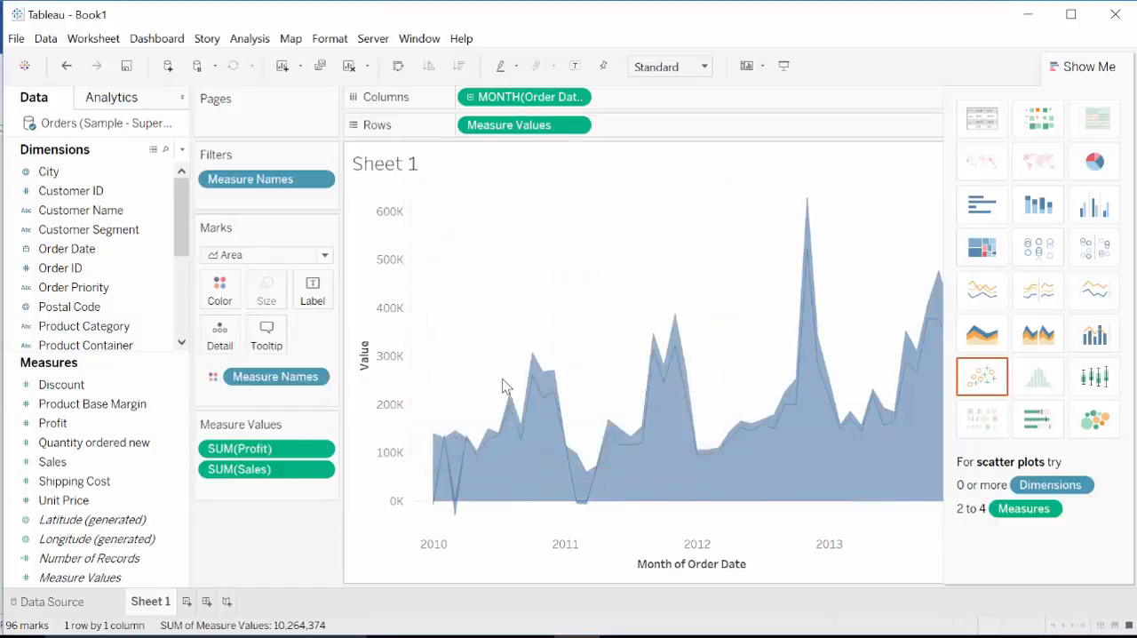
{"action": "left_click", "coordinate": [219, 289]}
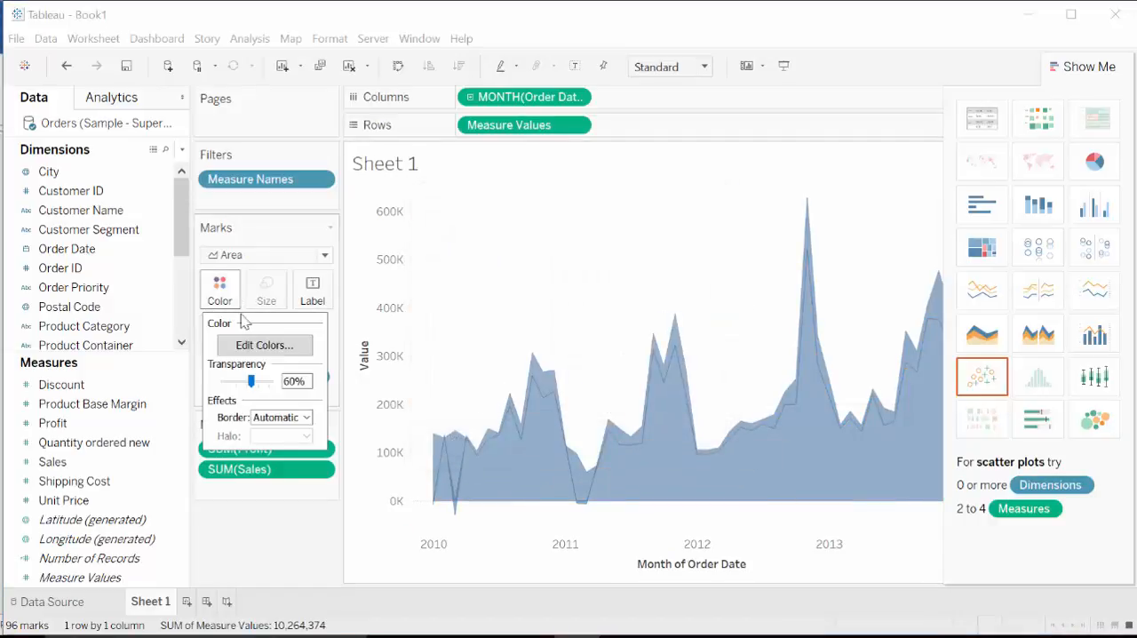
{"action": "left_click", "coordinate": [264, 344]}
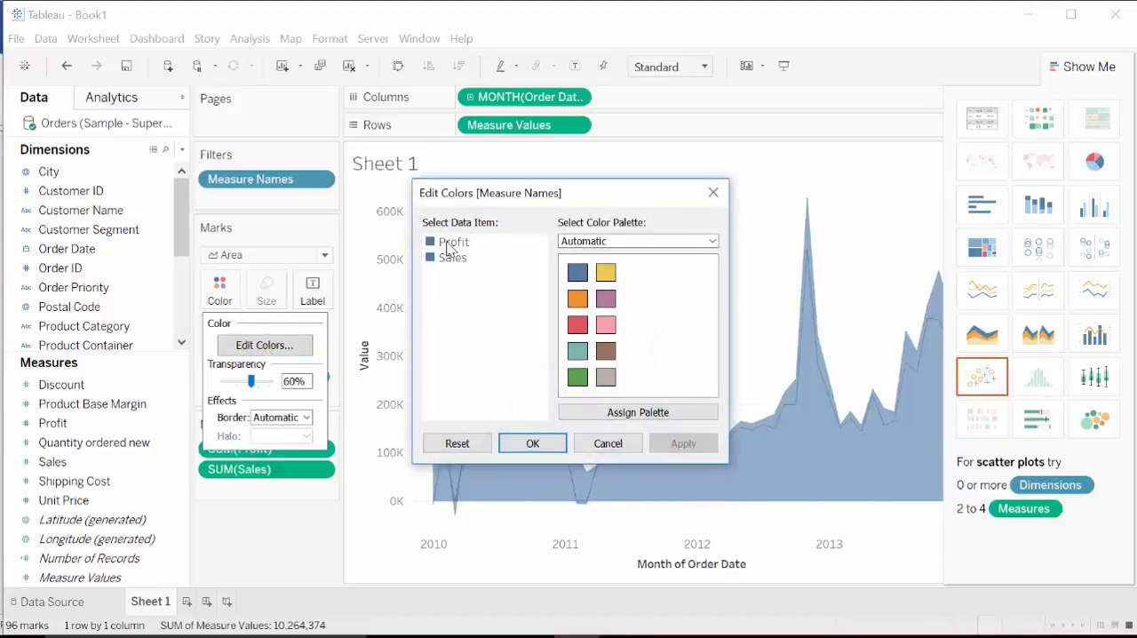
{"action": "left_click", "coordinate": [577, 298]}
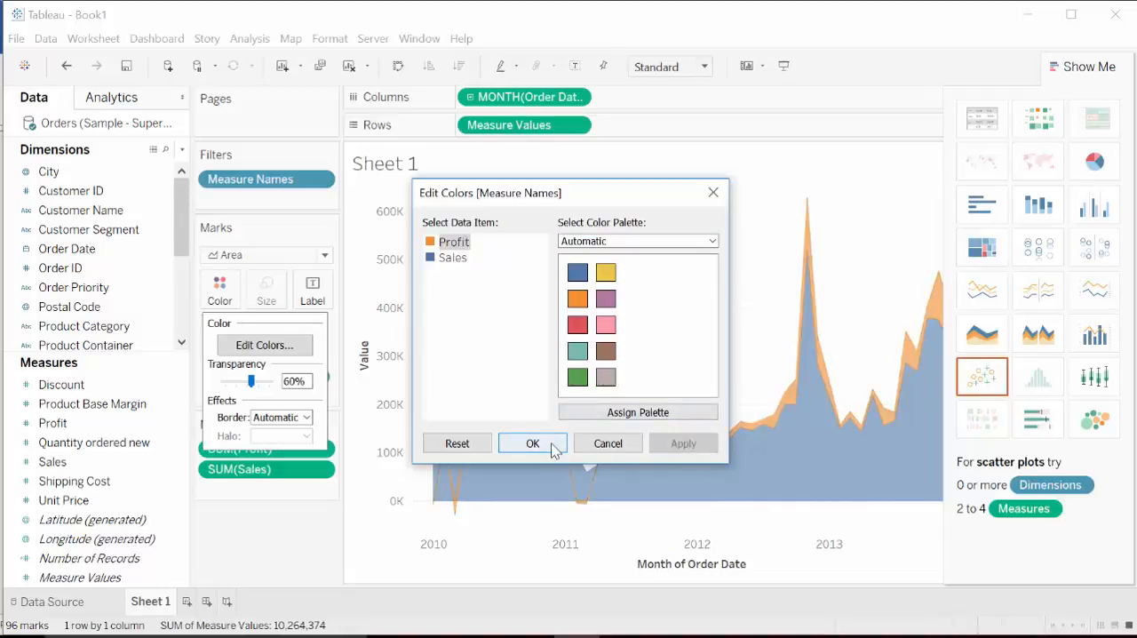
{"action": "left_click", "coordinate": [532, 442]}
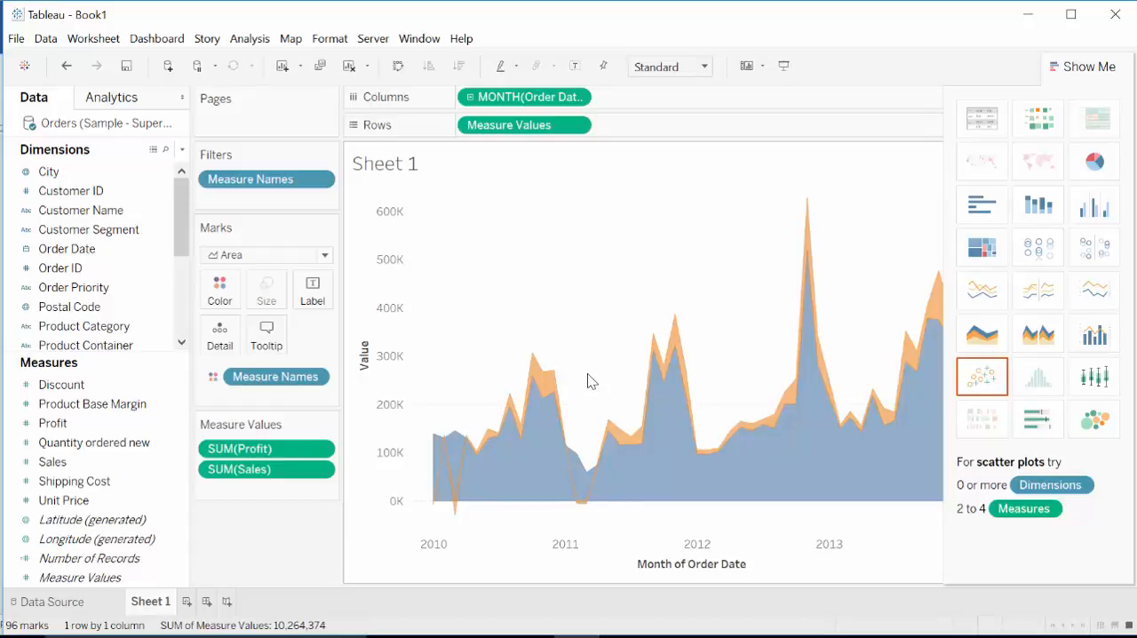
{"action": "mouse_move", "coordinate": [592, 374]}
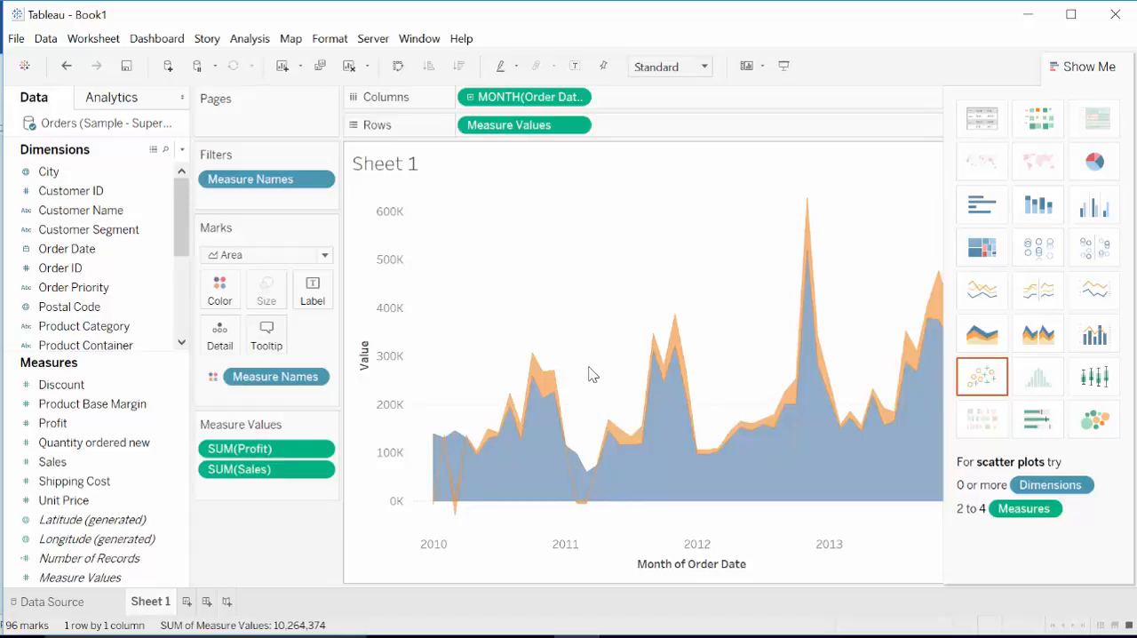
{"action": "mouse_move", "coordinate": [471, 520]}
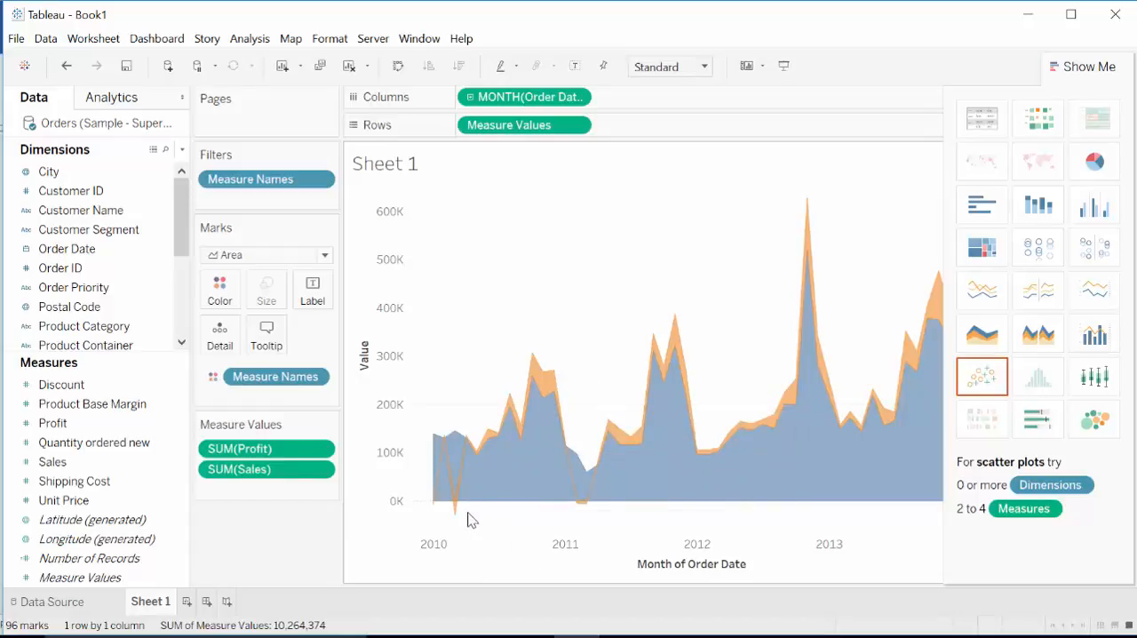
{"action": "mouse_move", "coordinate": [463, 533]}
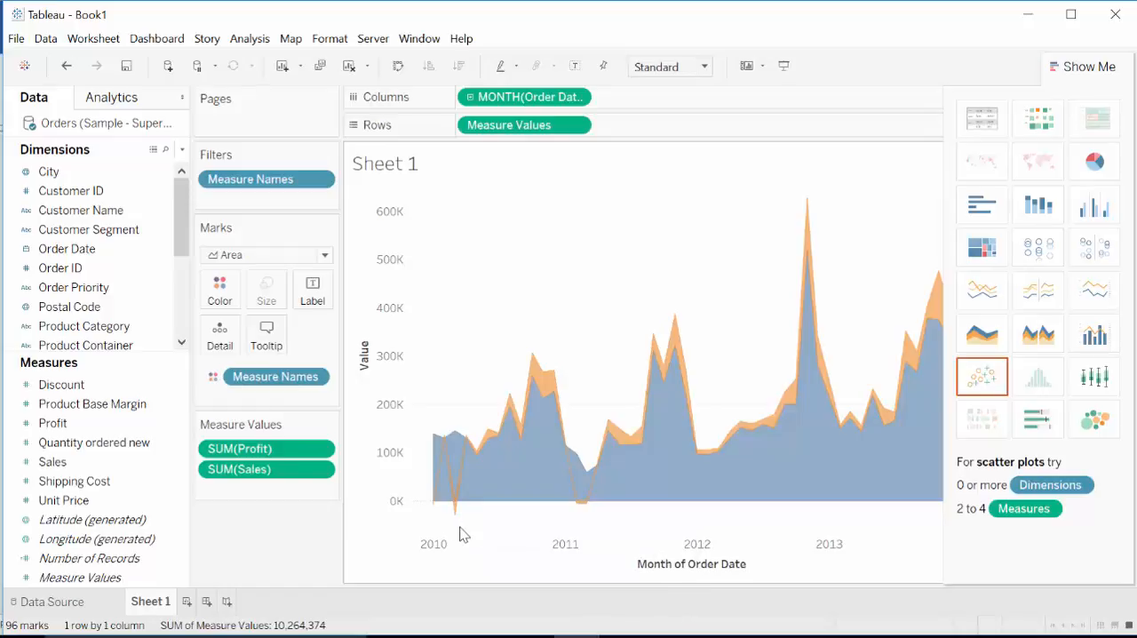
{"action": "mouse_move", "coordinate": [455, 513]}
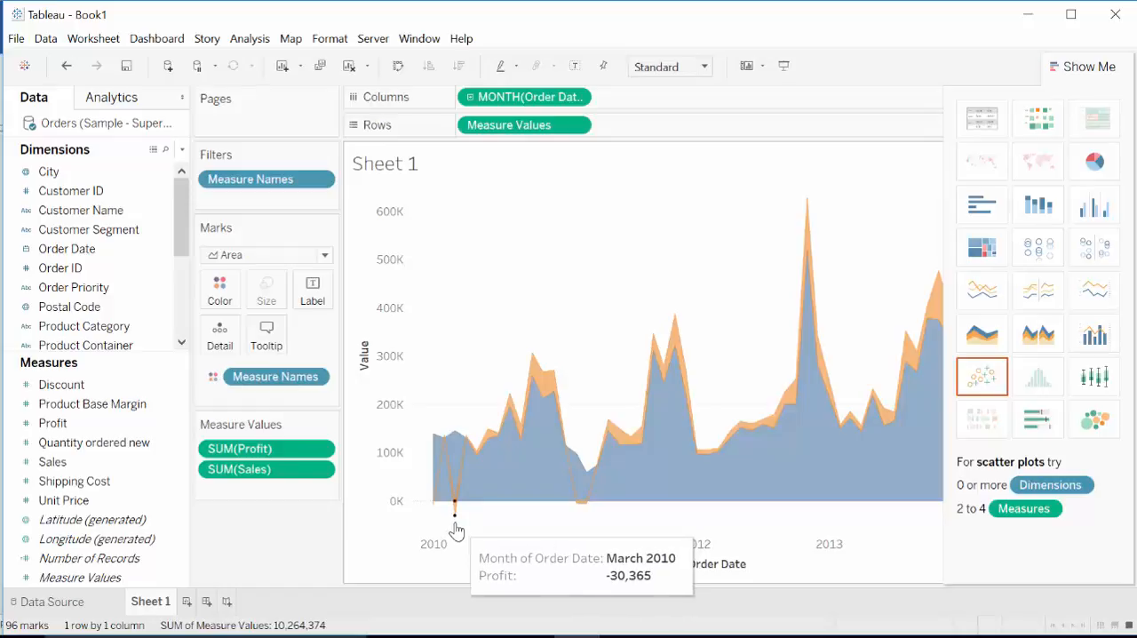
{"action": "mouse_move", "coordinate": [582, 506]}
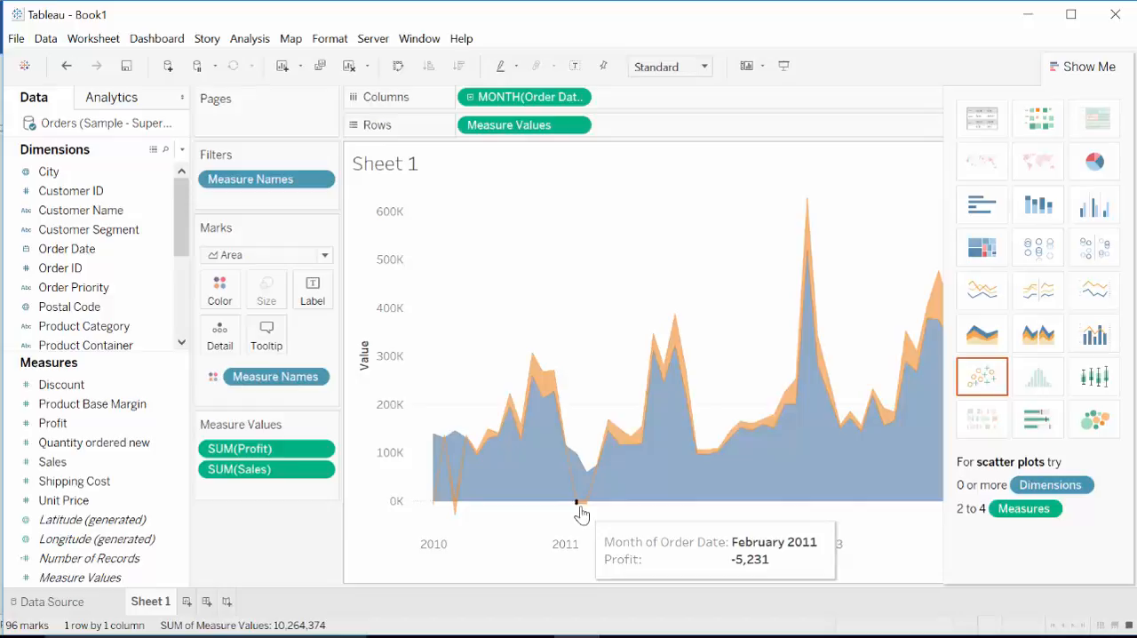
{"action": "mouse_move", "coordinate": [742, 493]}
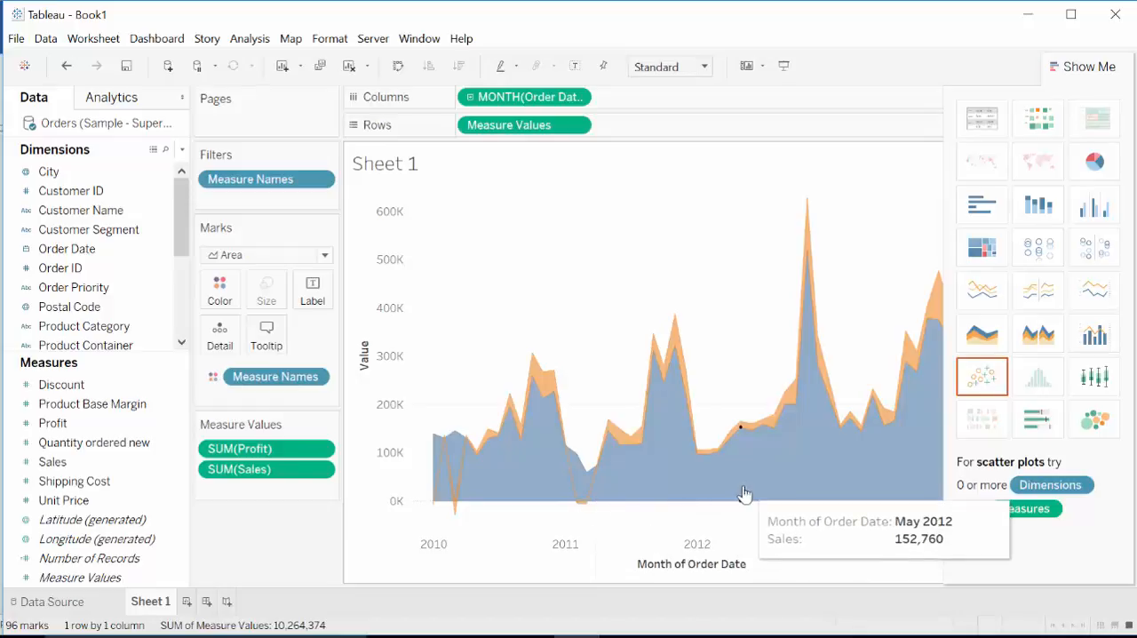
{"action": "mouse_move", "coordinate": [817, 365]}
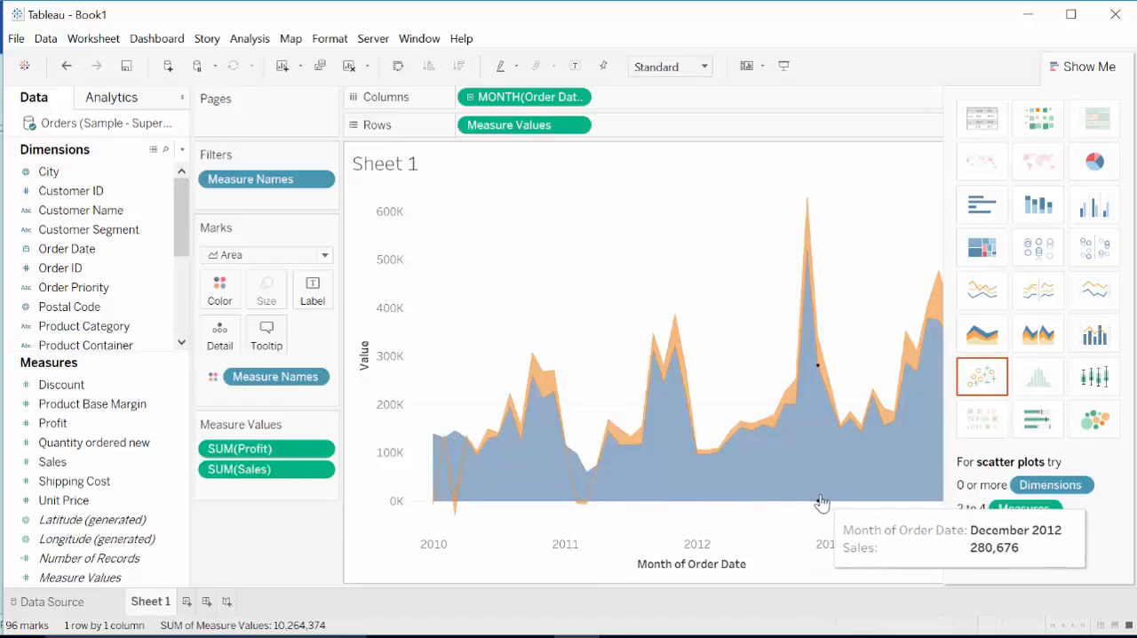
{"action": "mouse_move", "coordinate": [933, 426]}
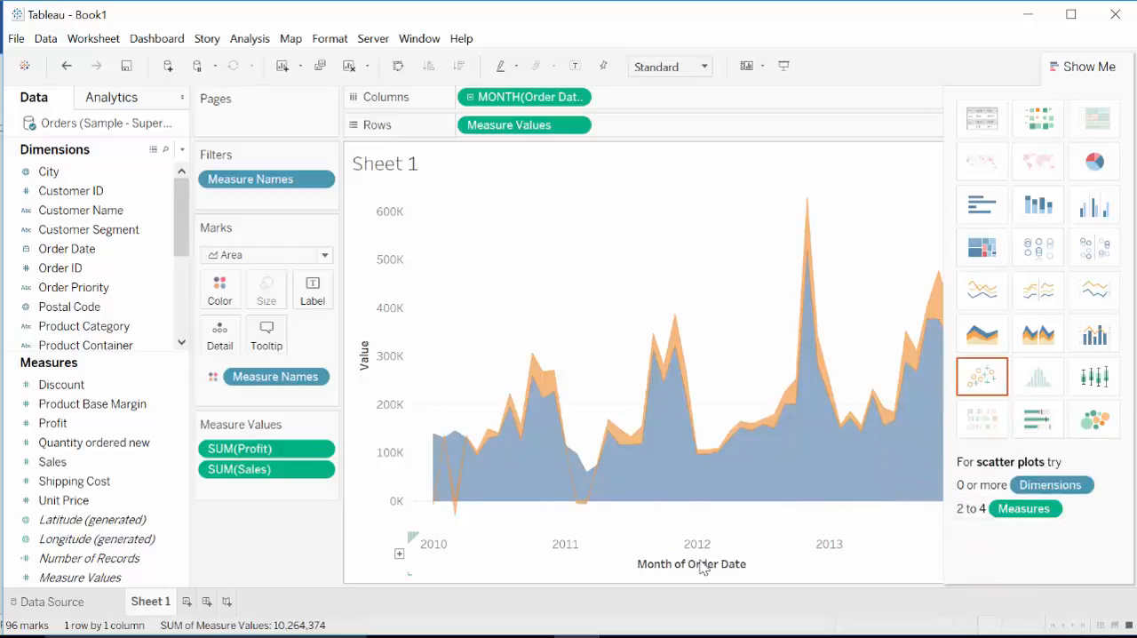
{"action": "mouse_move", "coordinate": [460, 553]}
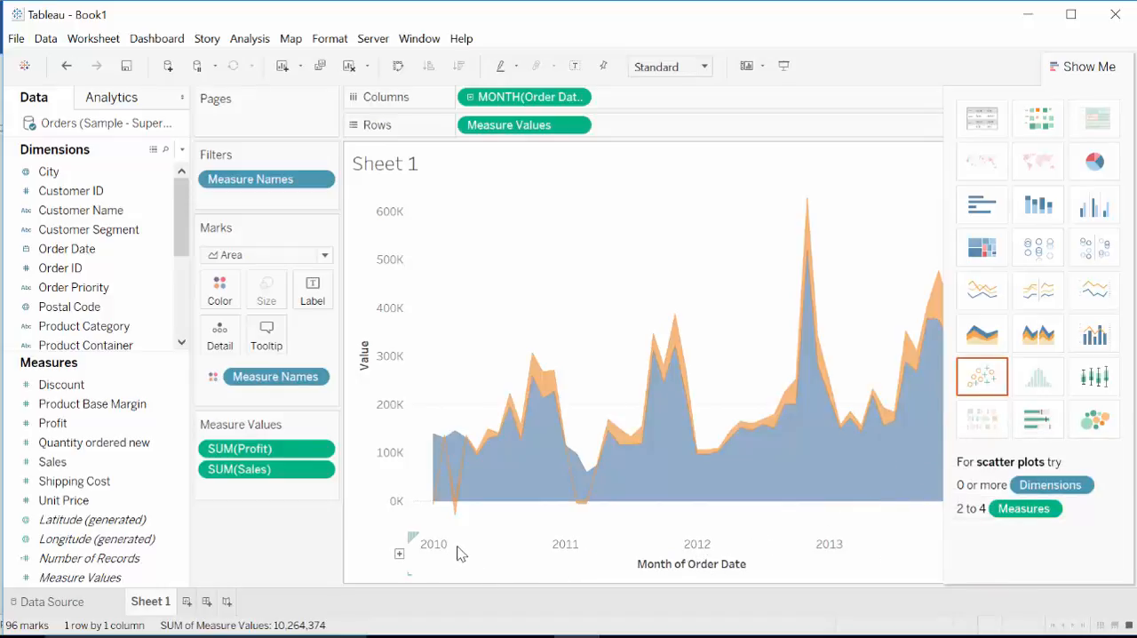
Step: Format the date axis labels as full month and year (March 2001 style), aligned Up
{"action": "right_click", "coordinate": [459, 544]}
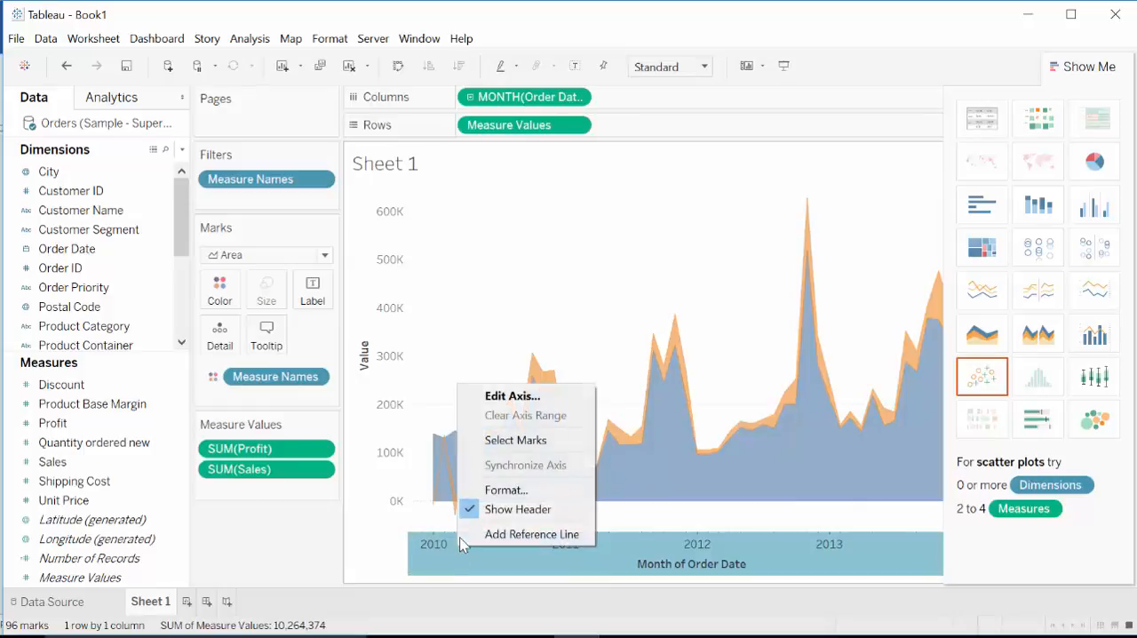
{"action": "left_click", "coordinate": [507, 489]}
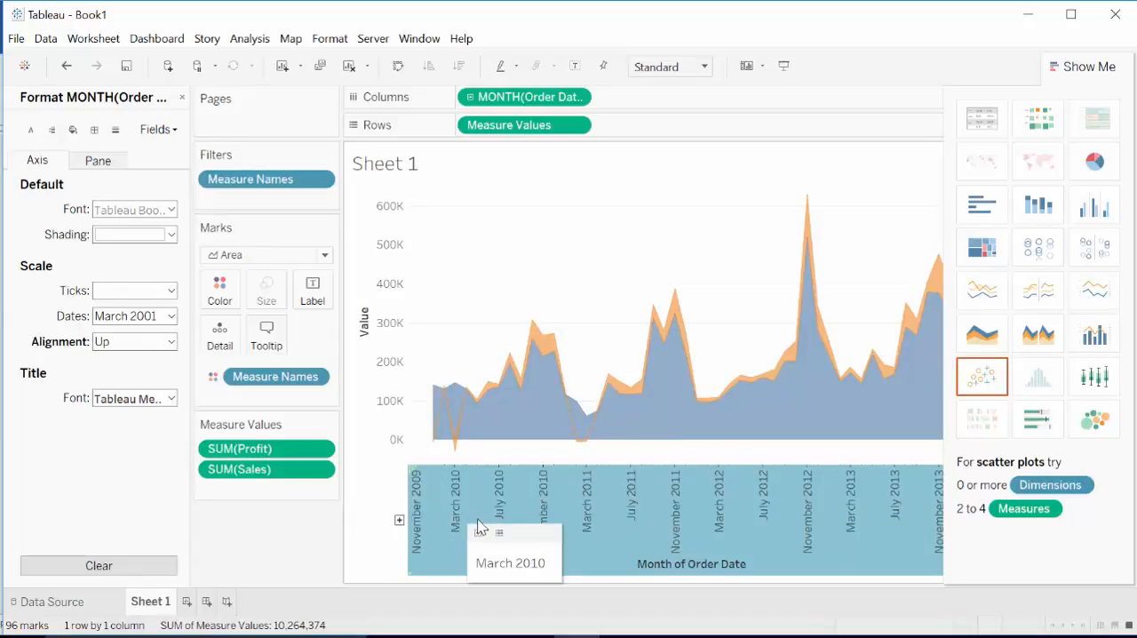
{"action": "mouse_move", "coordinate": [844, 545]}
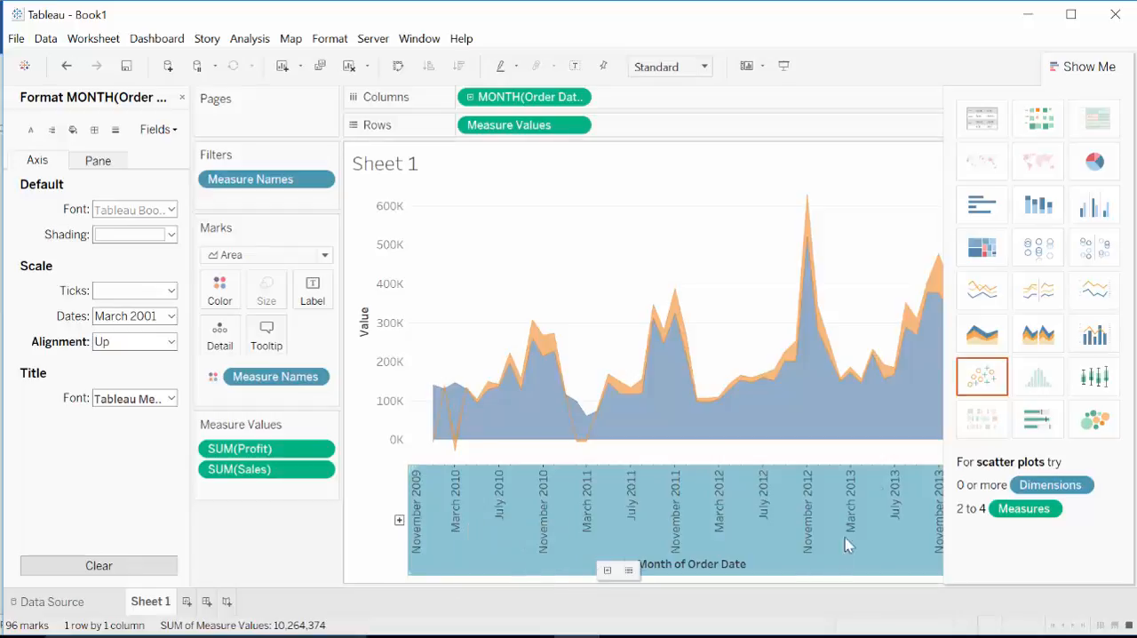
{"action": "mouse_move", "coordinate": [808, 244]}
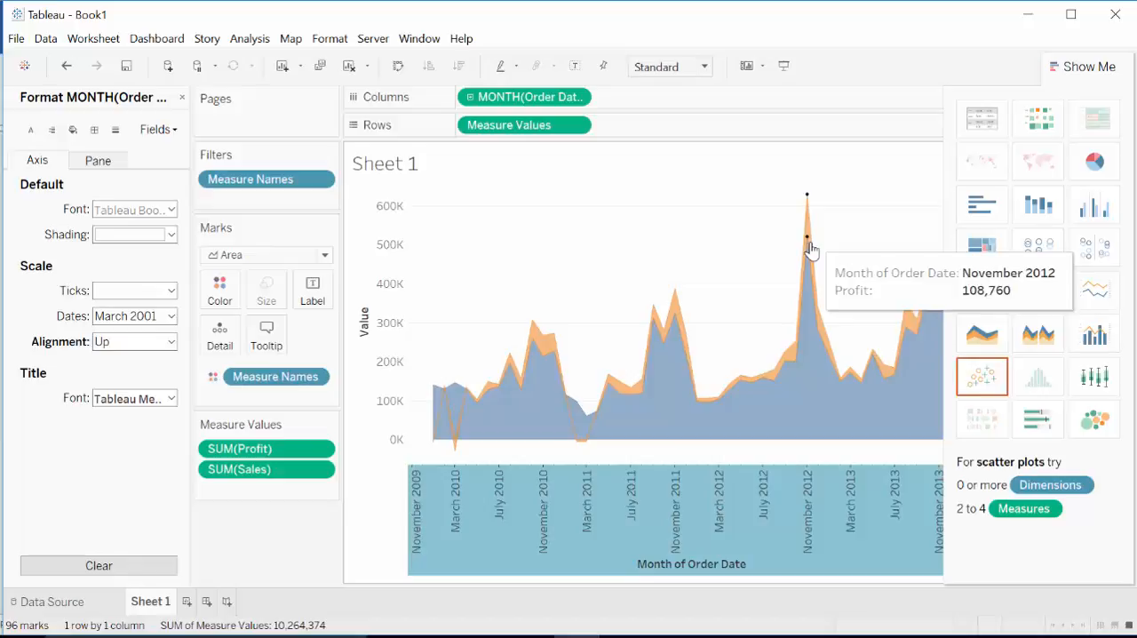
{"action": "mouse_move", "coordinate": [806, 266]}
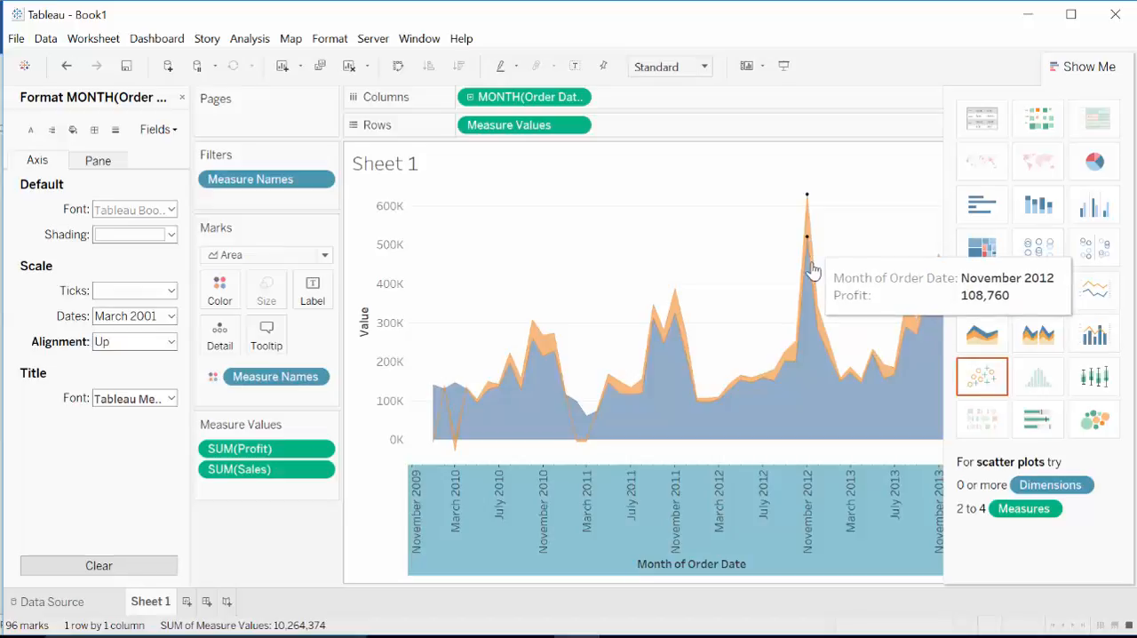
{"action": "mouse_move", "coordinate": [939, 308]}
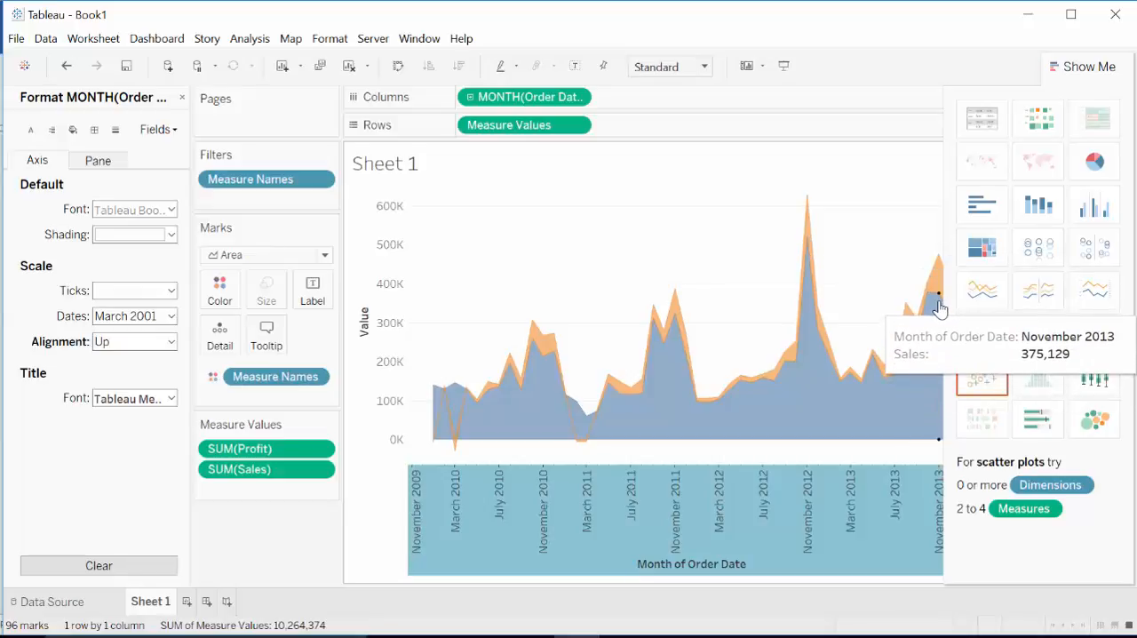
{"action": "mouse_move", "coordinate": [682, 414]}
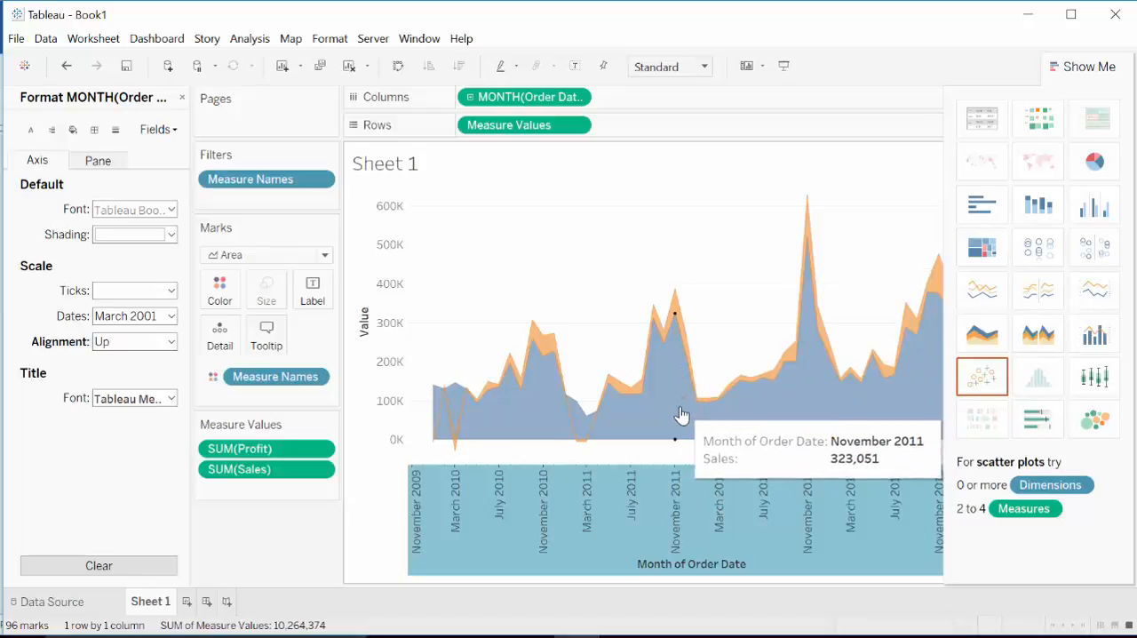
{"action": "mouse_move", "coordinate": [741, 325]}
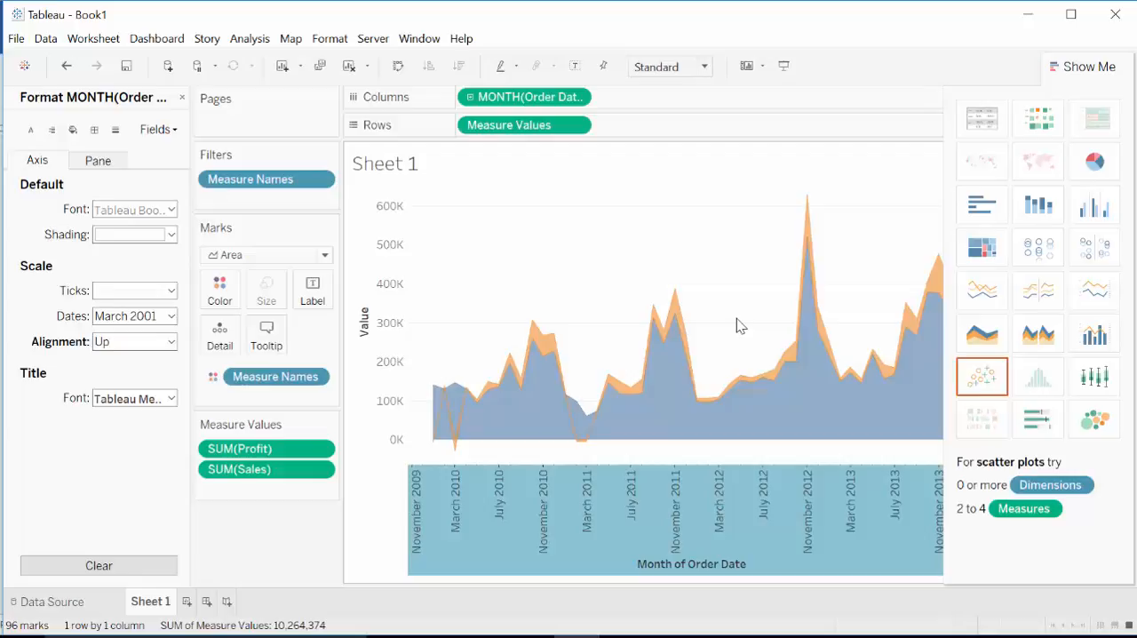
{"action": "mouse_move", "coordinate": [762, 323]}
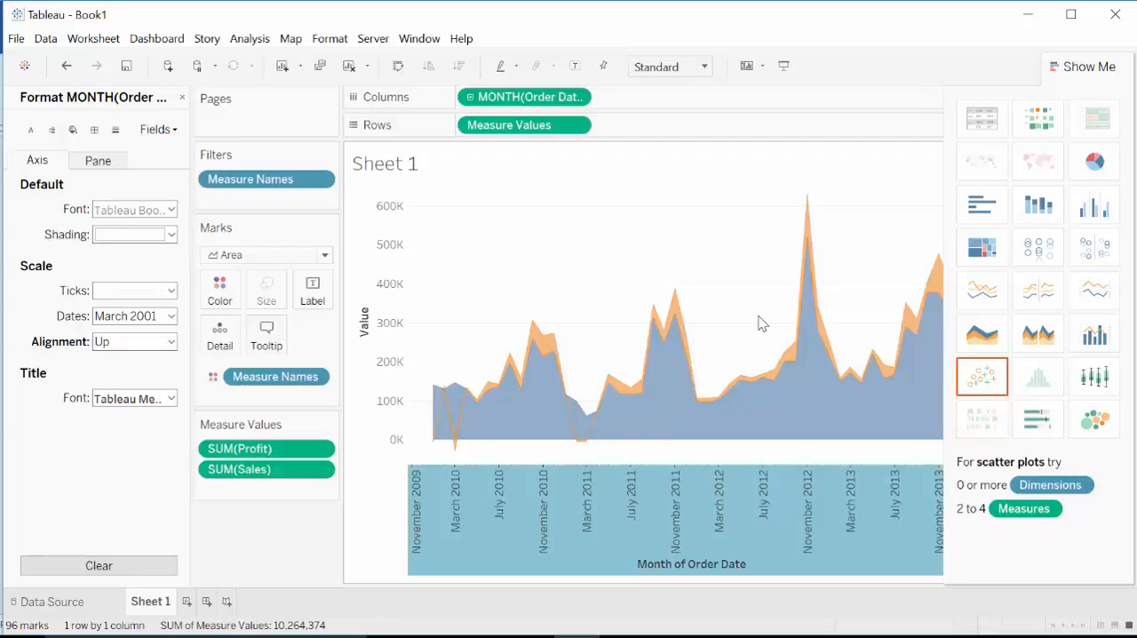
{"action": "mouse_move", "coordinate": [981, 204]}
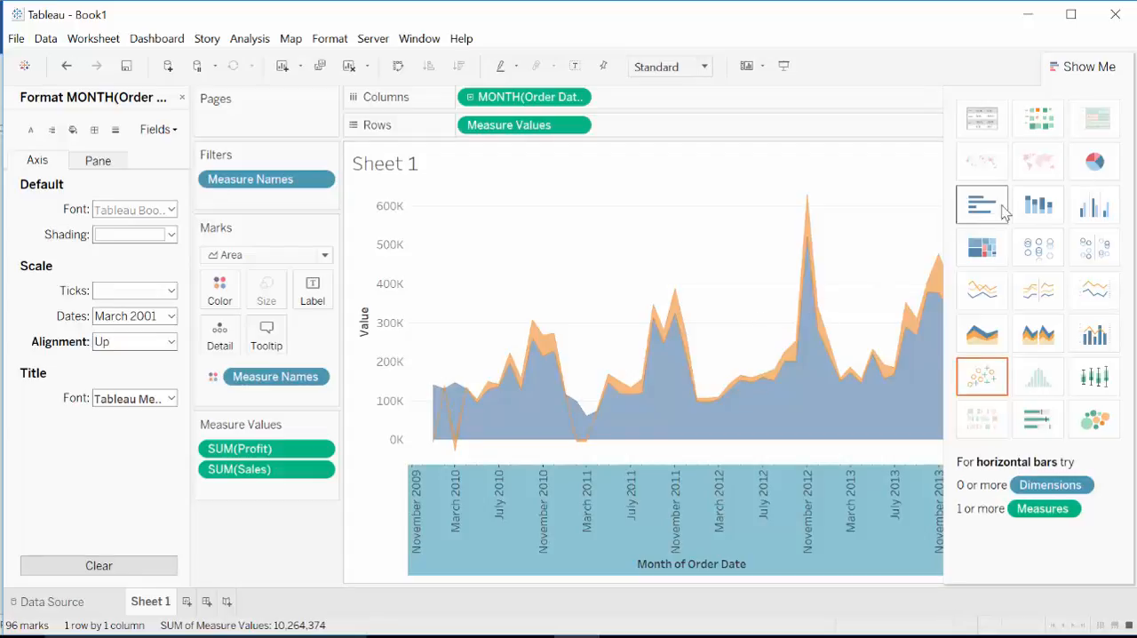
{"action": "left_click", "coordinate": [1083, 65]}
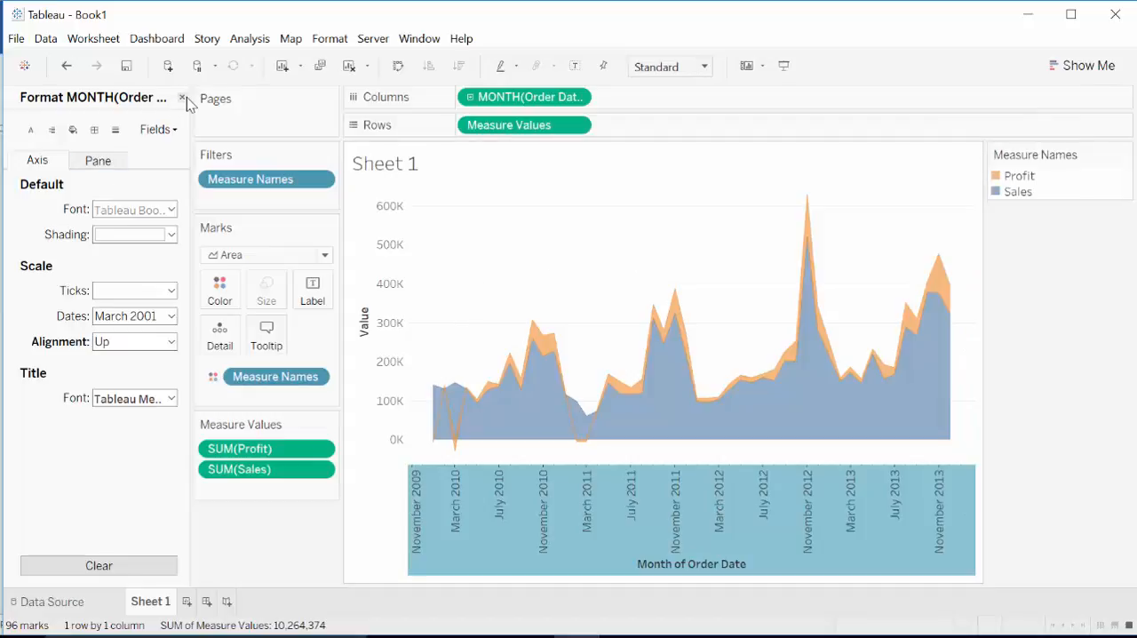
{"action": "left_click", "coordinate": [183, 97]}
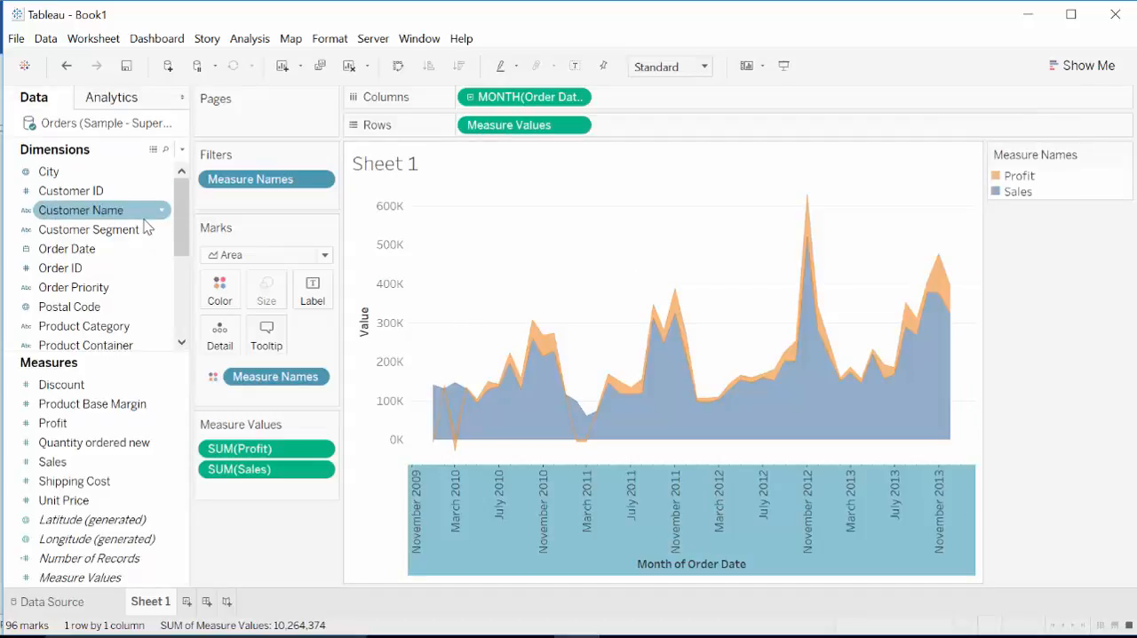
{"action": "mouse_move", "coordinate": [67, 249]}
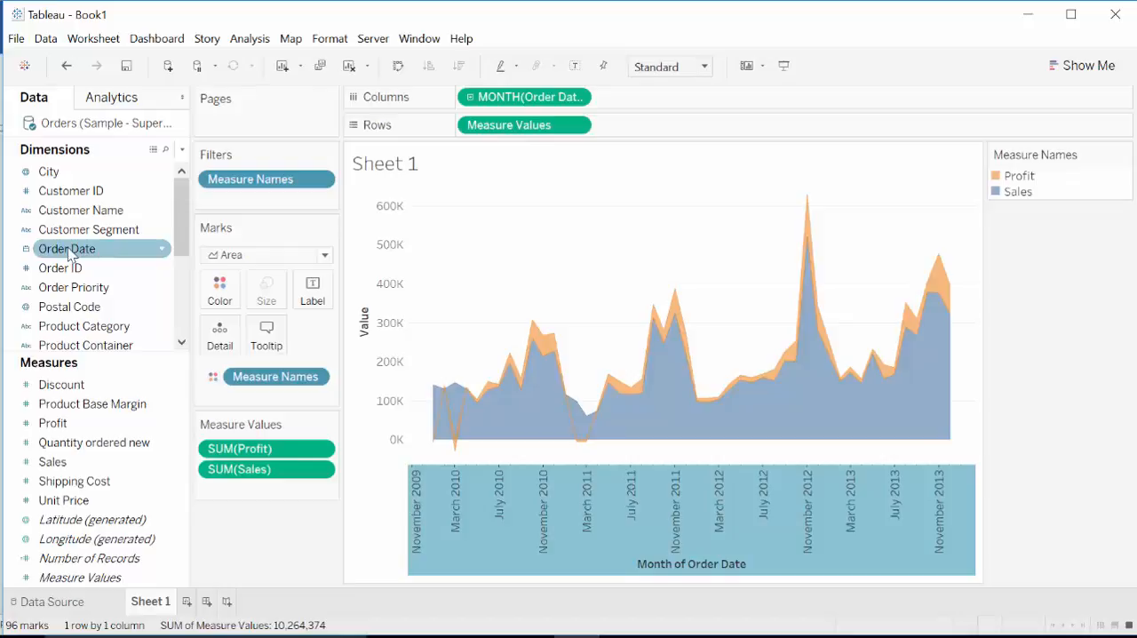
Step: Add an Order Date range-of-dates filter spanning 1/1/2010 to 12/31/2013
{"action": "left_click_drag", "start_coordinate": [67, 248], "coordinate": [240, 195]}
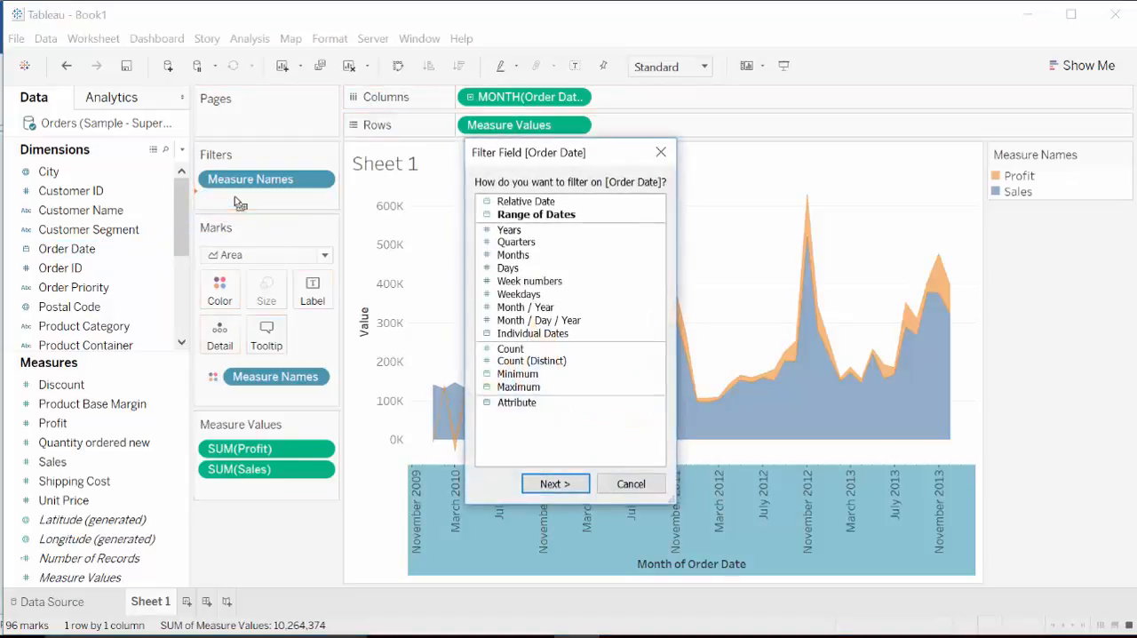
{"action": "left_click", "coordinate": [535, 214]}
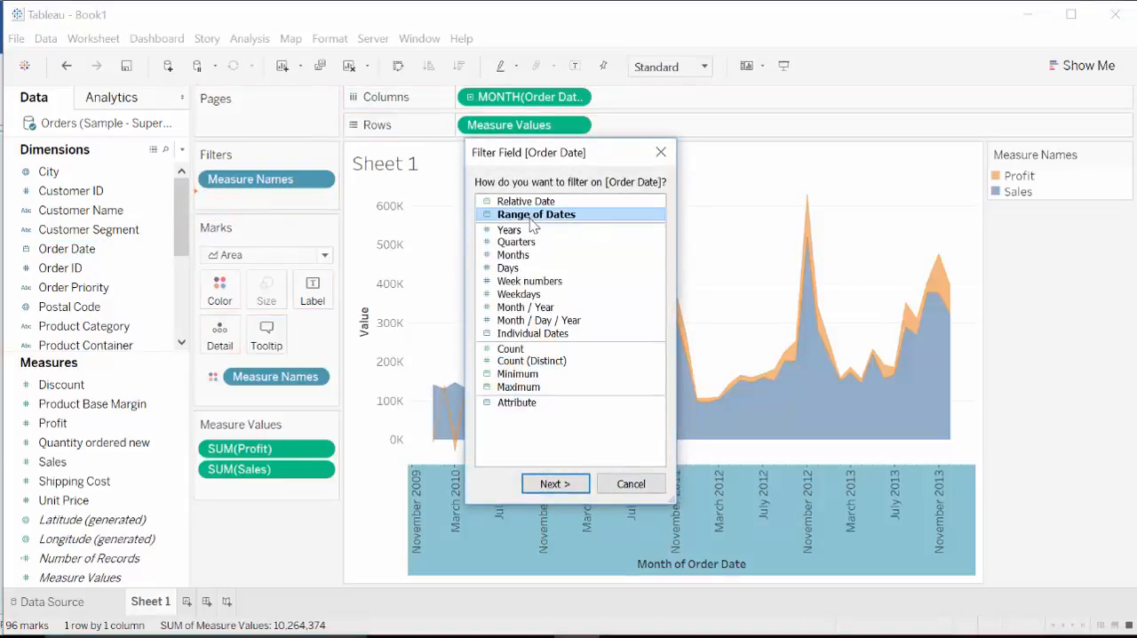
{"action": "left_click", "coordinate": [554, 483]}
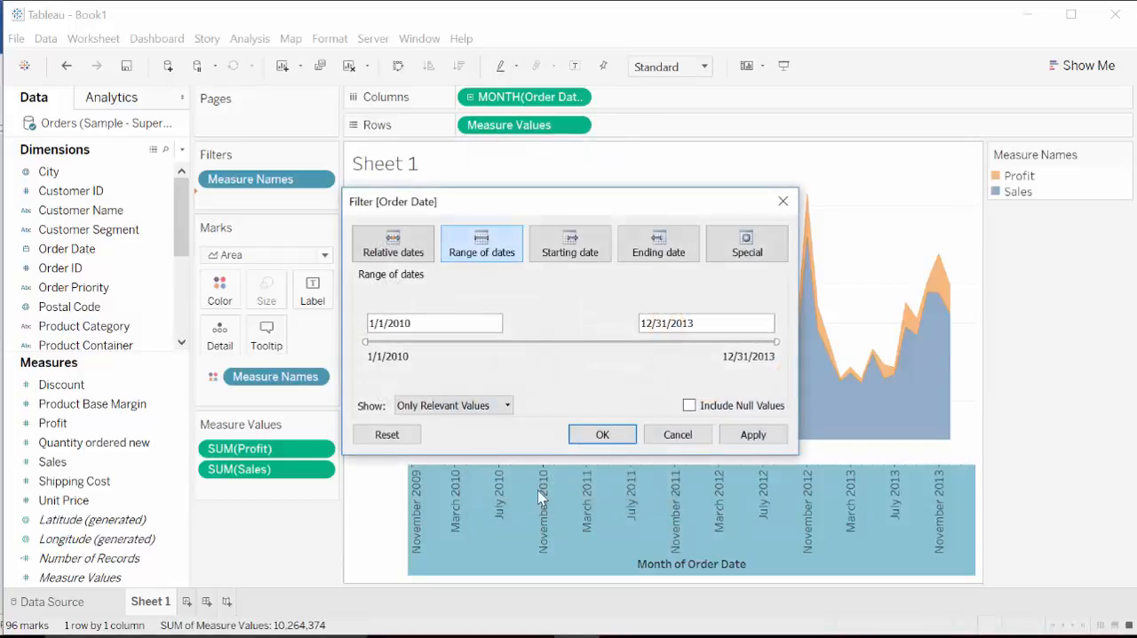
{"action": "left_click", "coordinate": [602, 434]}
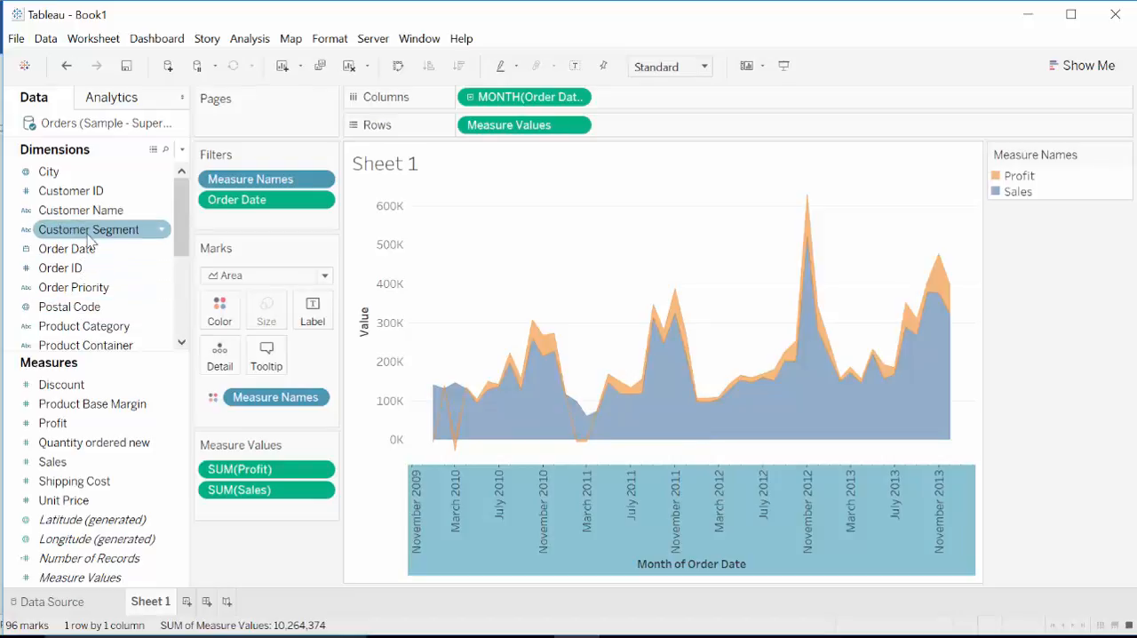
Step: Add Customer Segment and Region filters, each set to Use all values
{"action": "left_click", "coordinate": [88, 229]}
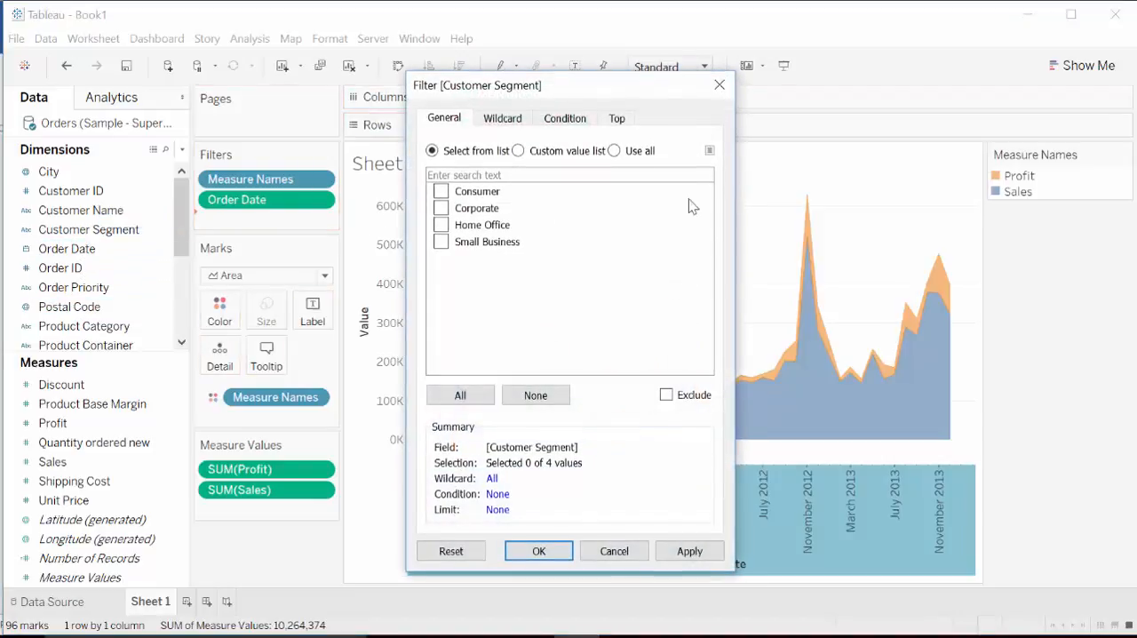
{"action": "left_click", "coordinate": [612, 150]}
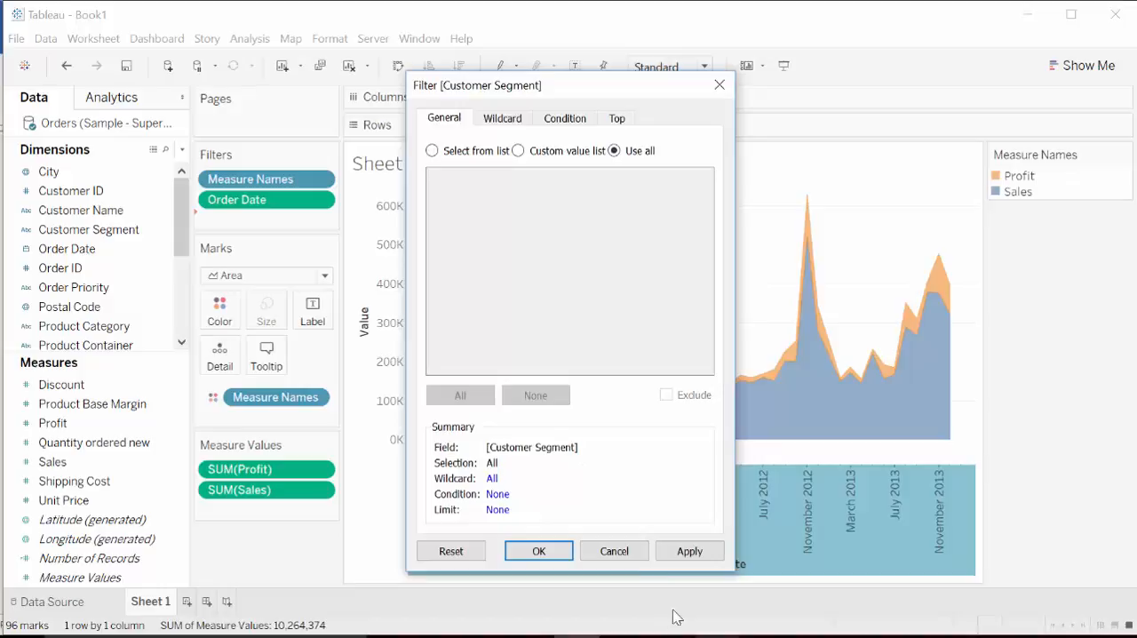
{"action": "left_click", "coordinate": [538, 551]}
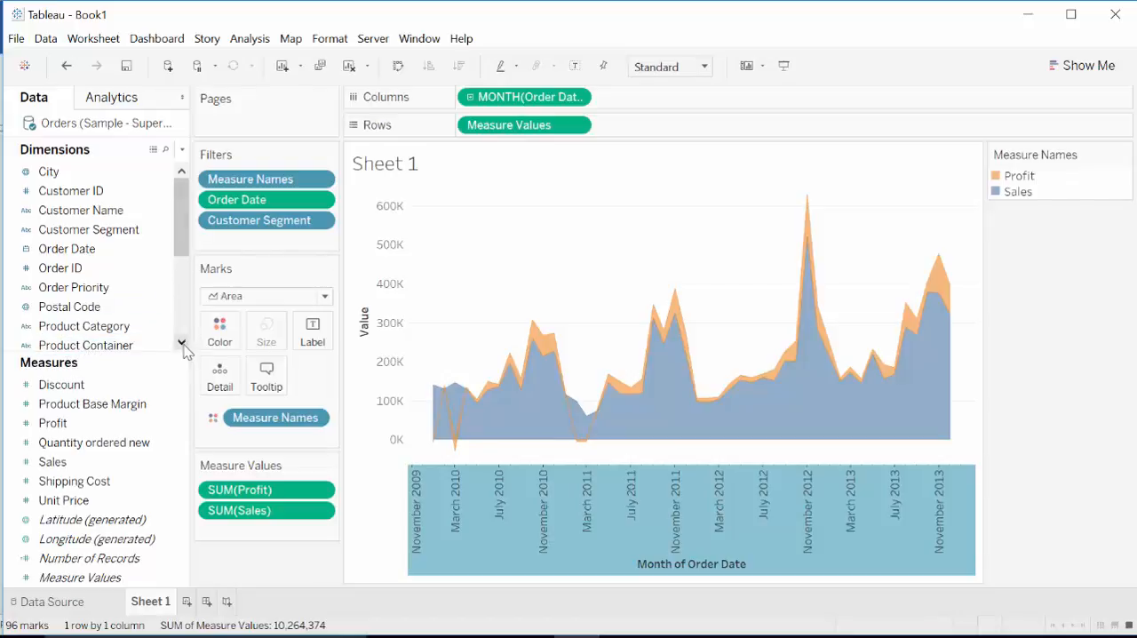
{"action": "scroll", "scroll_direction": "down", "scroll_amount": 3}
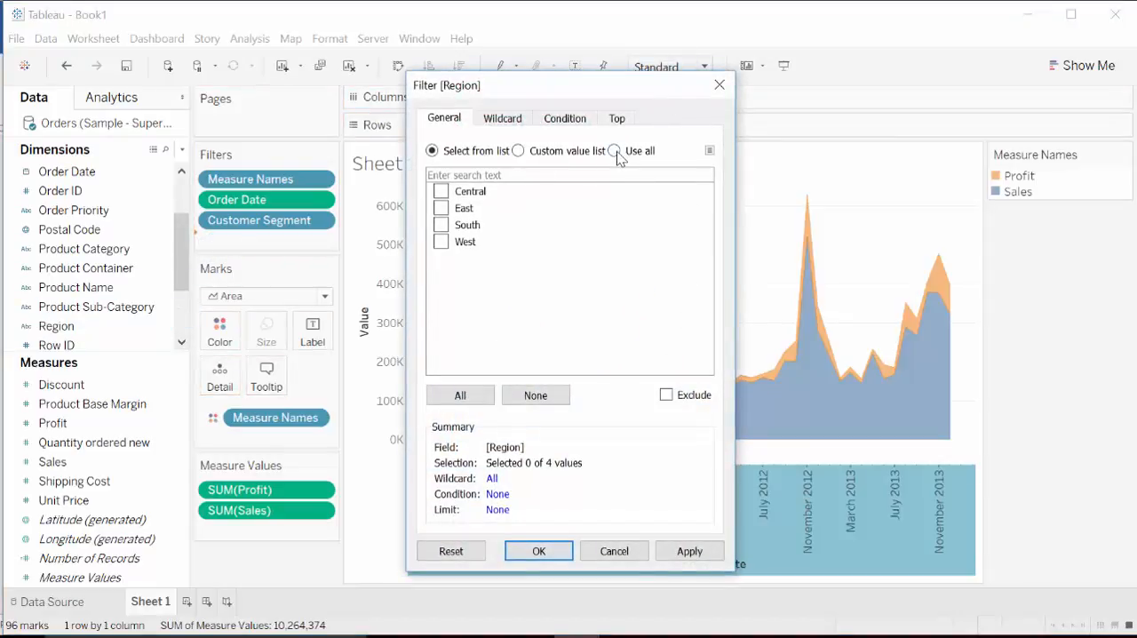
{"action": "left_click", "coordinate": [613, 152]}
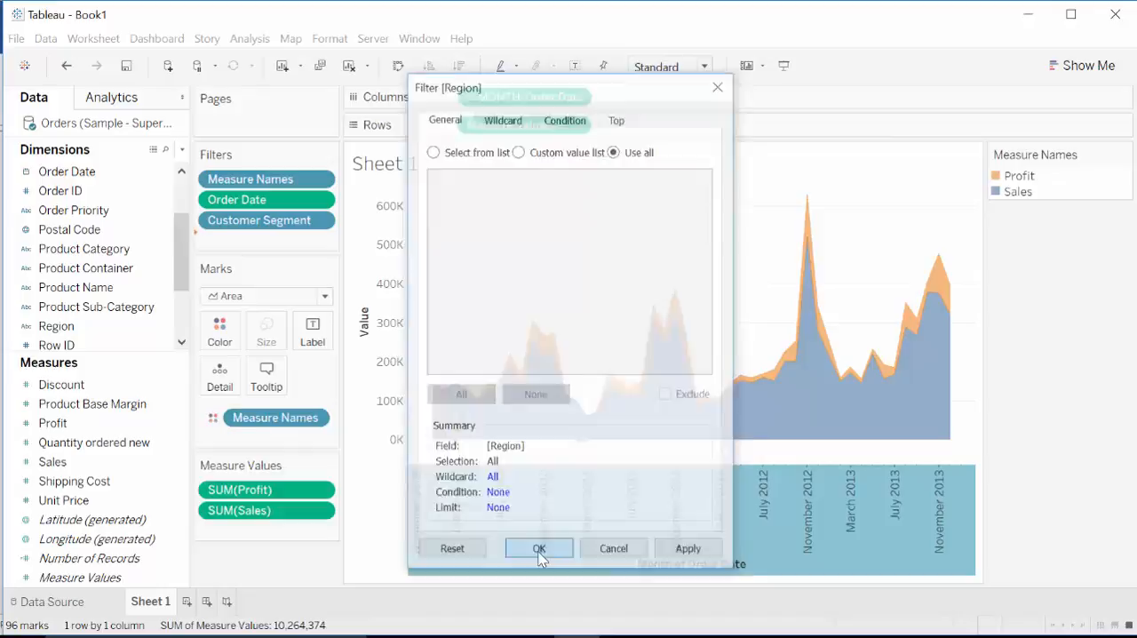
{"action": "left_click", "coordinate": [538, 548]}
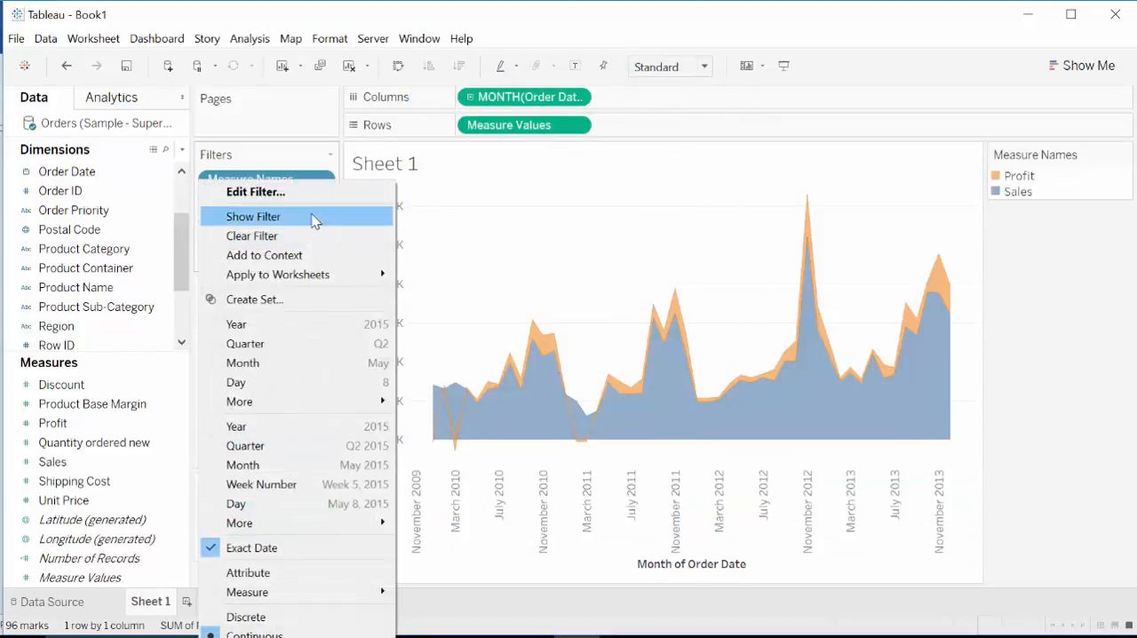
Step: Show the Order Date, Customer Segment and Region filters as on-sheet controls
{"action": "left_click", "coordinate": [253, 215]}
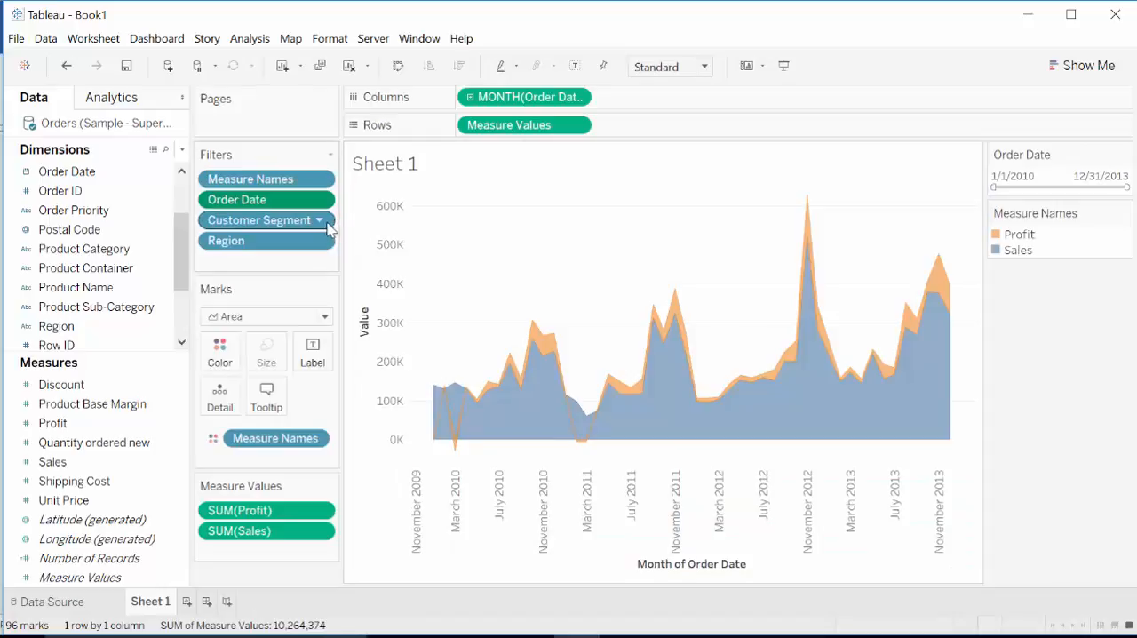
{"action": "left_click", "coordinate": [324, 219]}
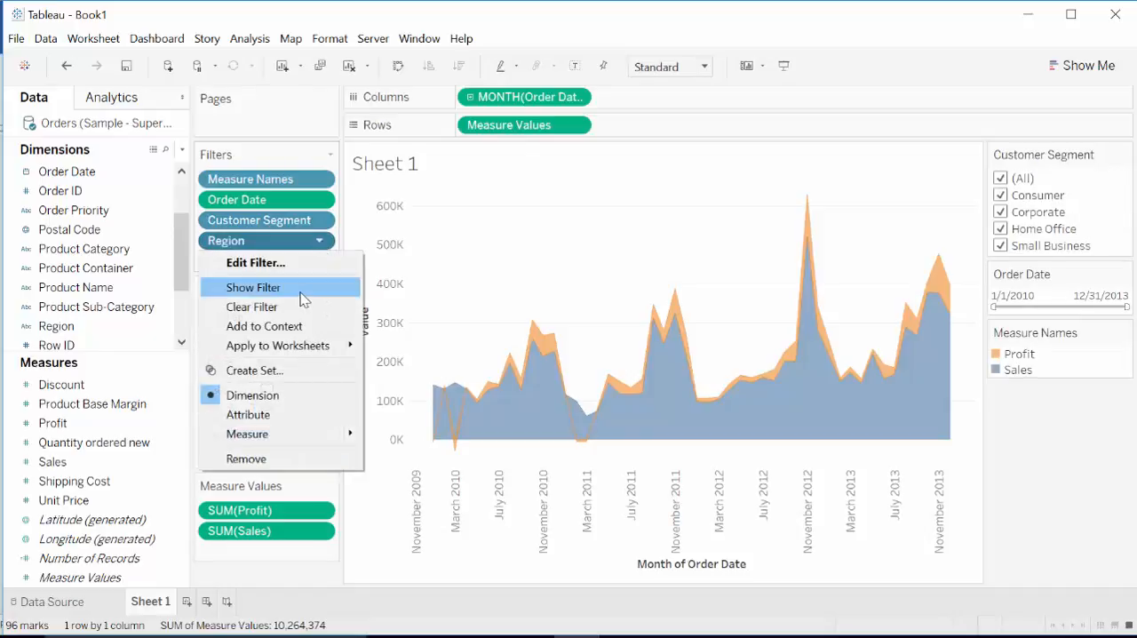
{"action": "left_click", "coordinate": [252, 287]}
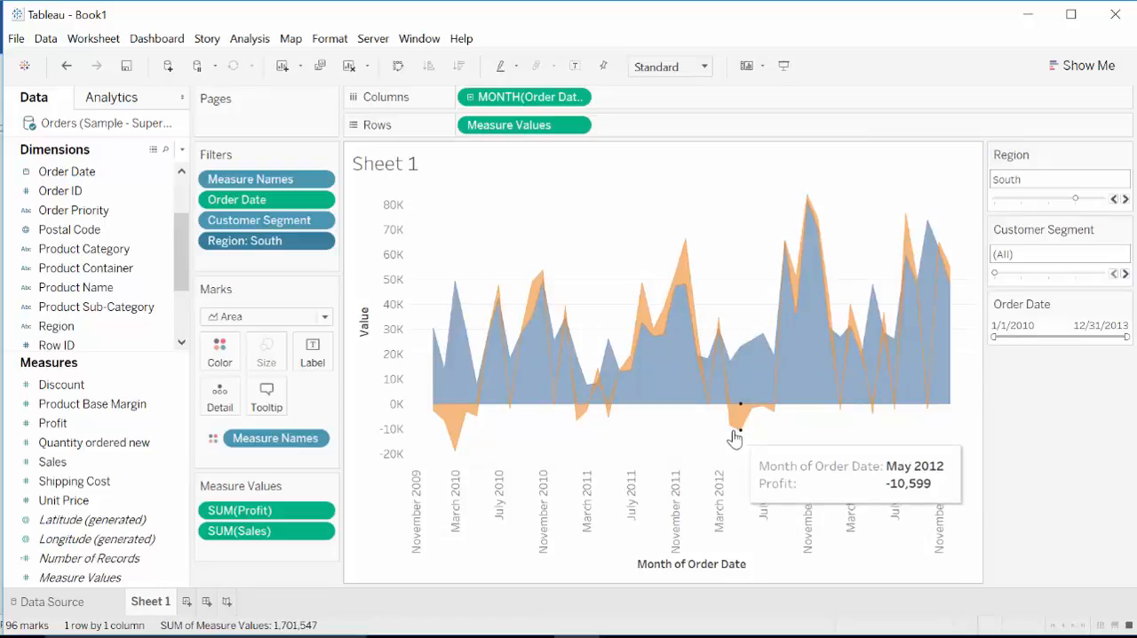
{"action": "mouse_move", "coordinate": [744, 440]}
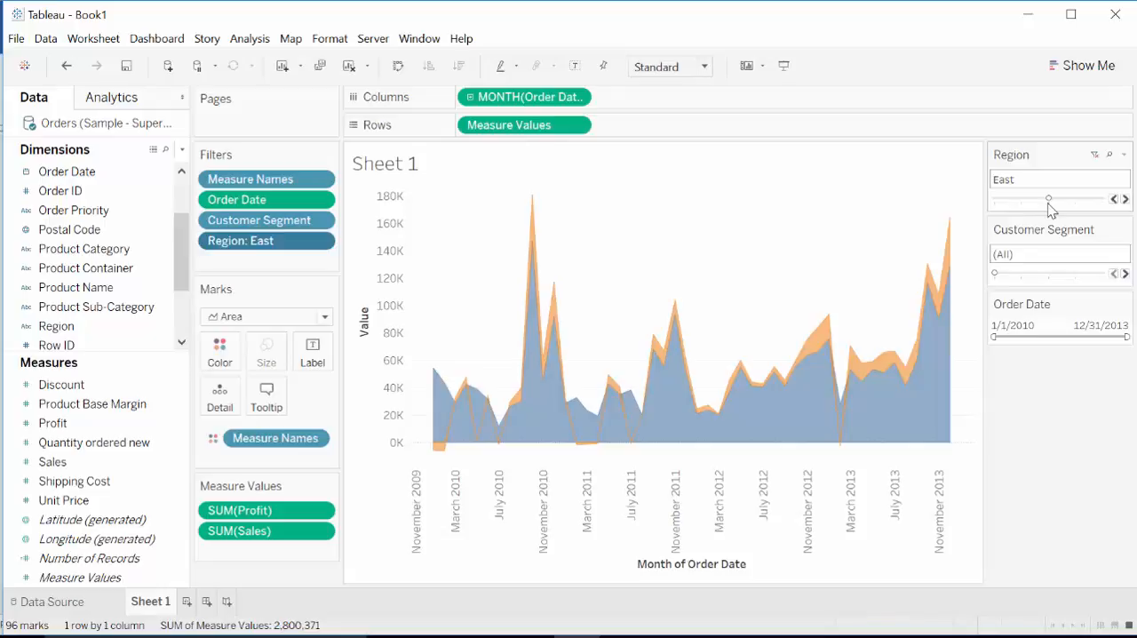
{"action": "mouse_move", "coordinate": [997, 211]}
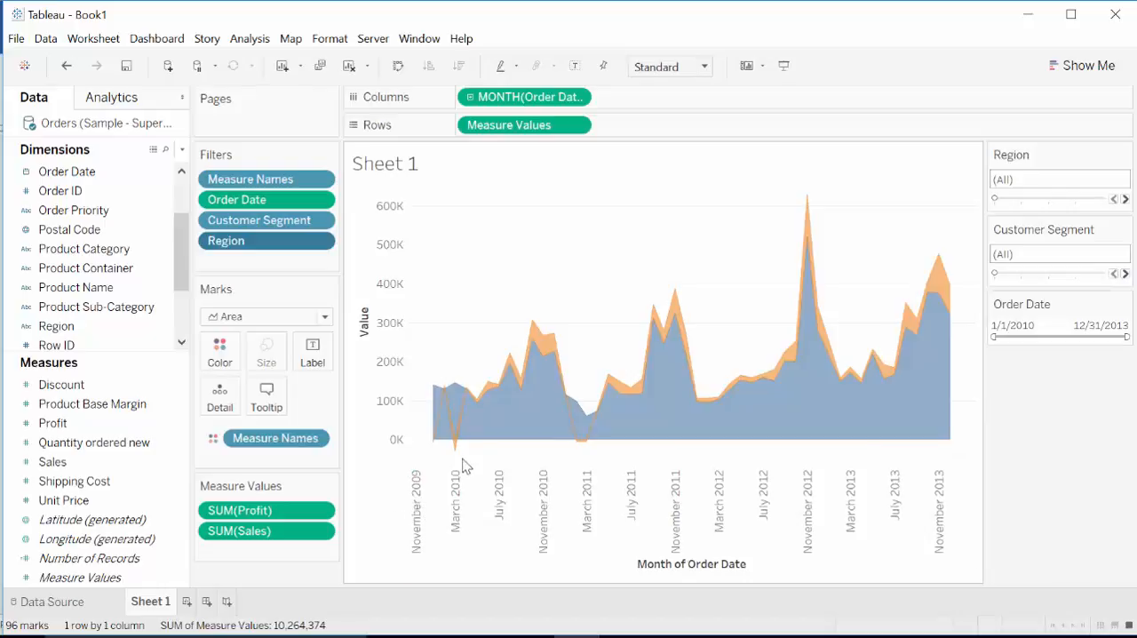
{"action": "mouse_move", "coordinate": [584, 446]}
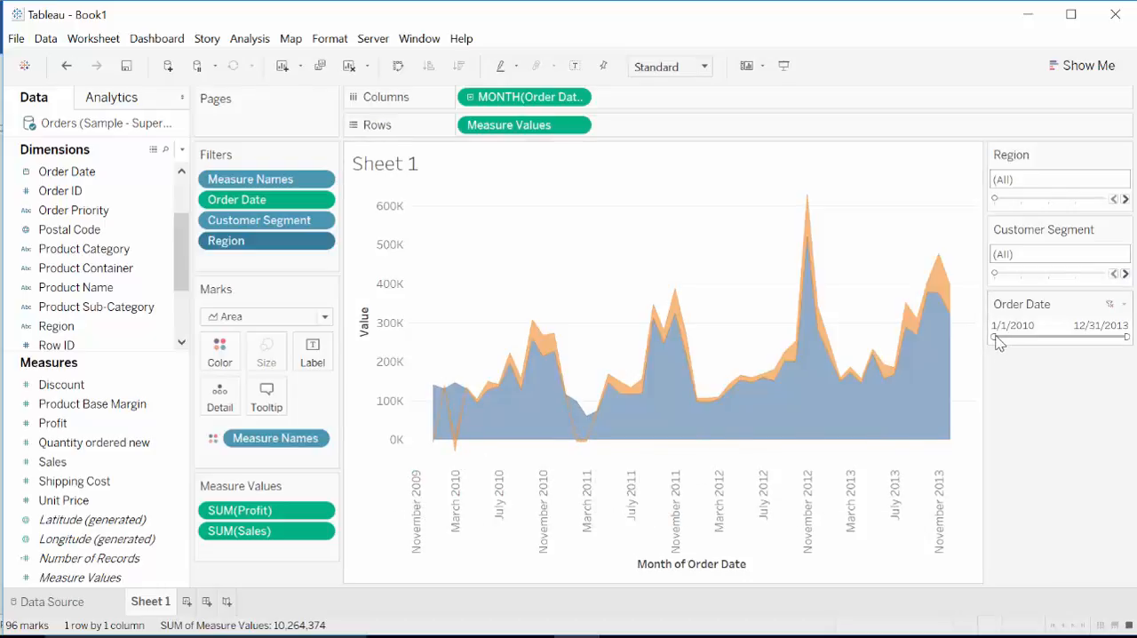
Step: Move the Order Date slider start to 5/5/2011 so the chart covers 5/5/2011–12/31/2013
{"action": "left_click_drag", "start_coordinate": [996, 339], "coordinate": [1039, 338]}
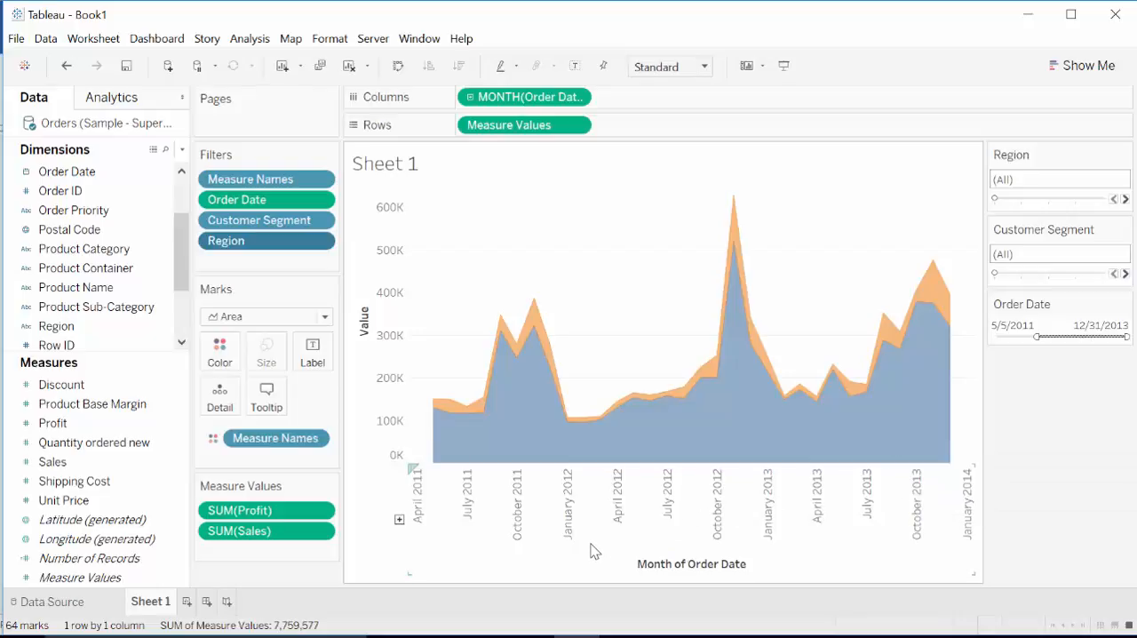
{"action": "mouse_move", "coordinate": [606, 547]}
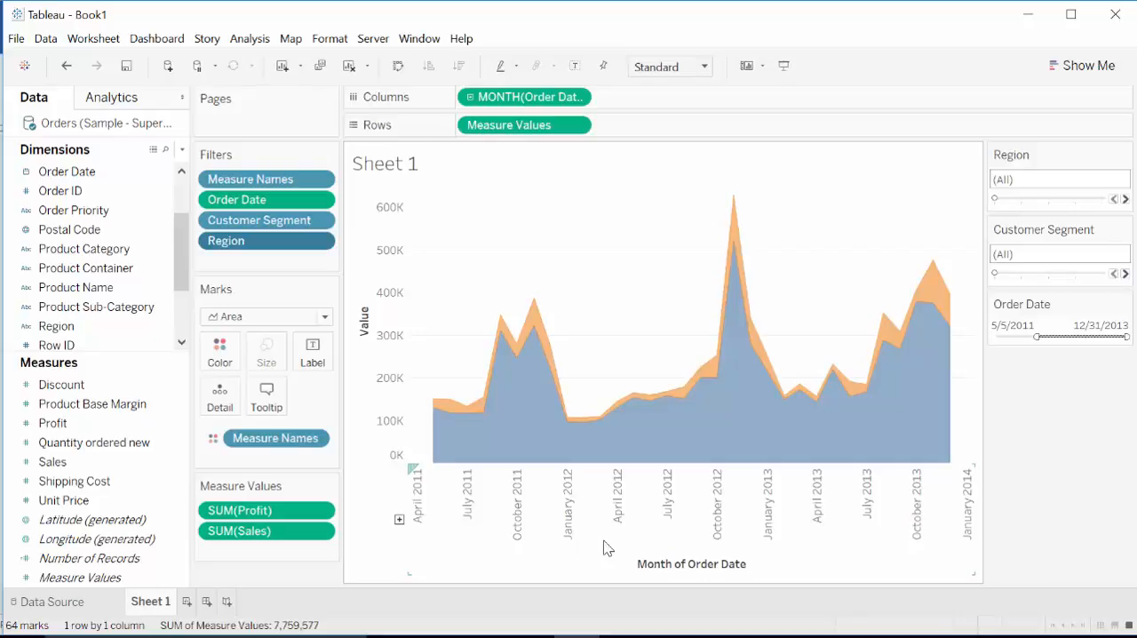
{"action": "mouse_move", "coordinate": [848, 515]}
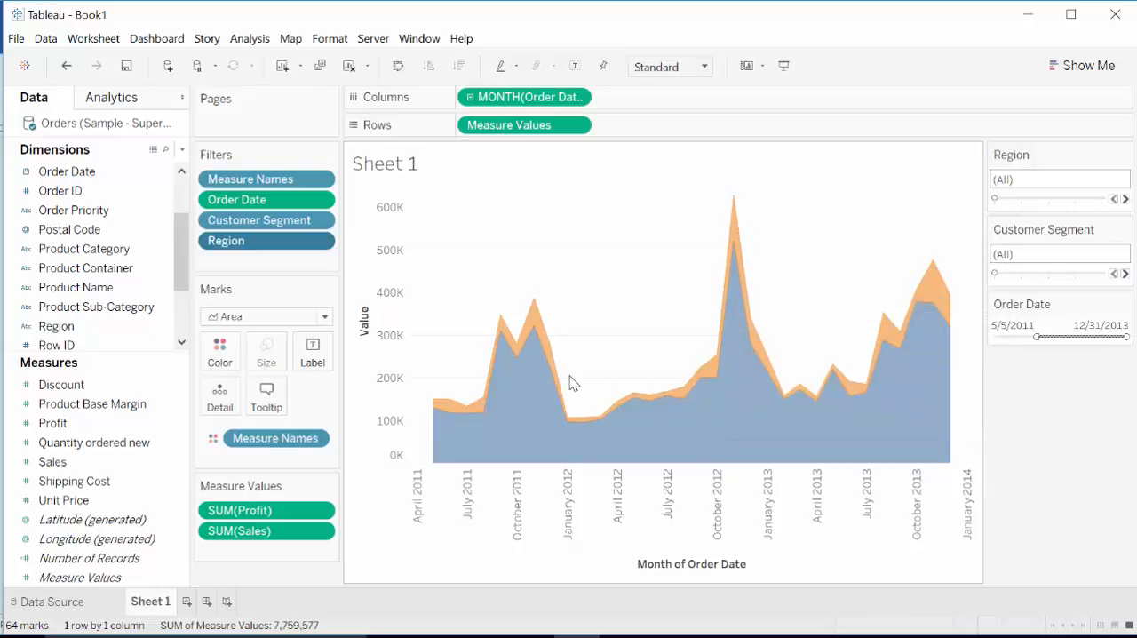
{"action": "mouse_move", "coordinate": [602, 375]}
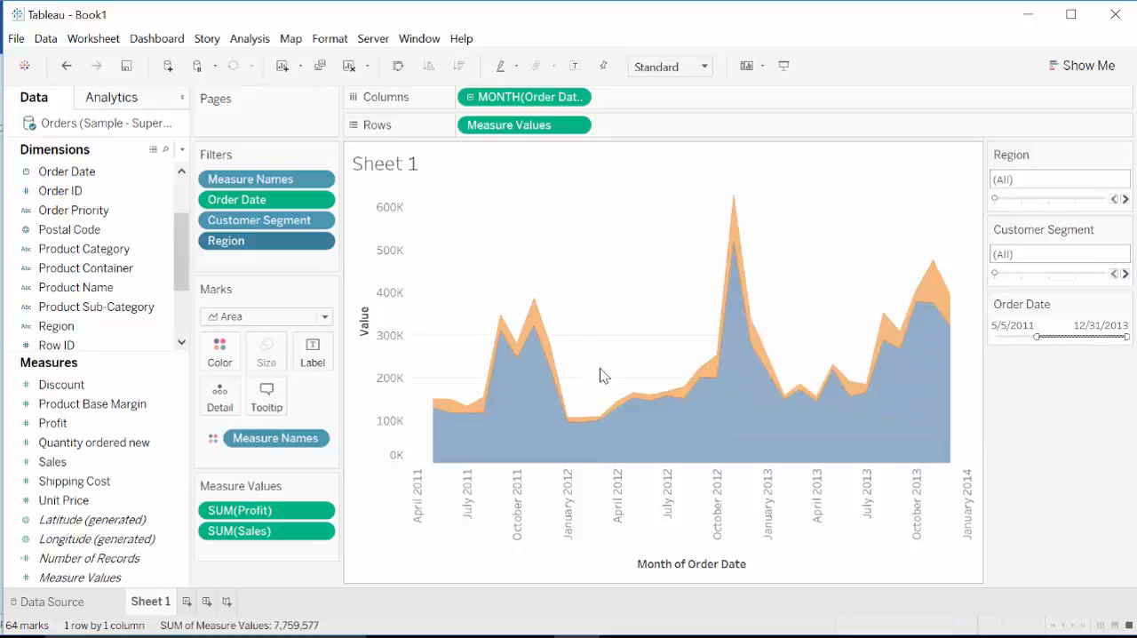